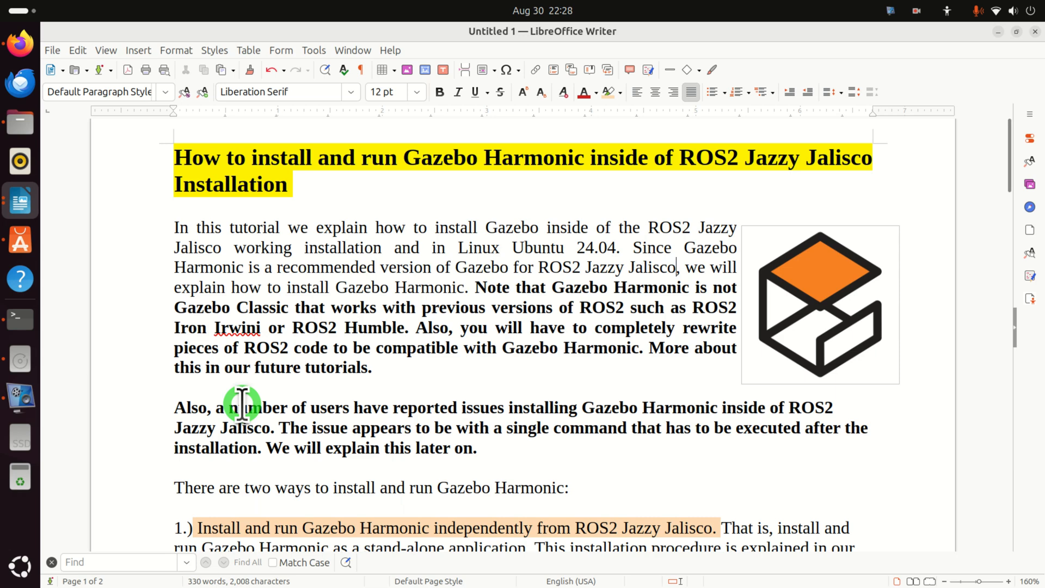
{"action": "mouse_move", "coordinate": [256, 333]}
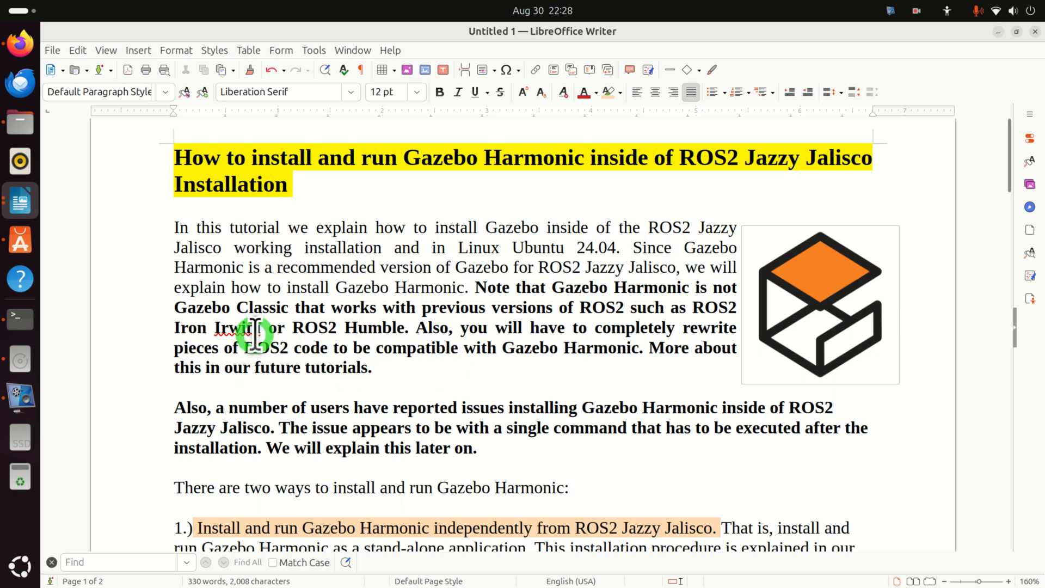
{"action": "mouse_move", "coordinate": [432, 314]}
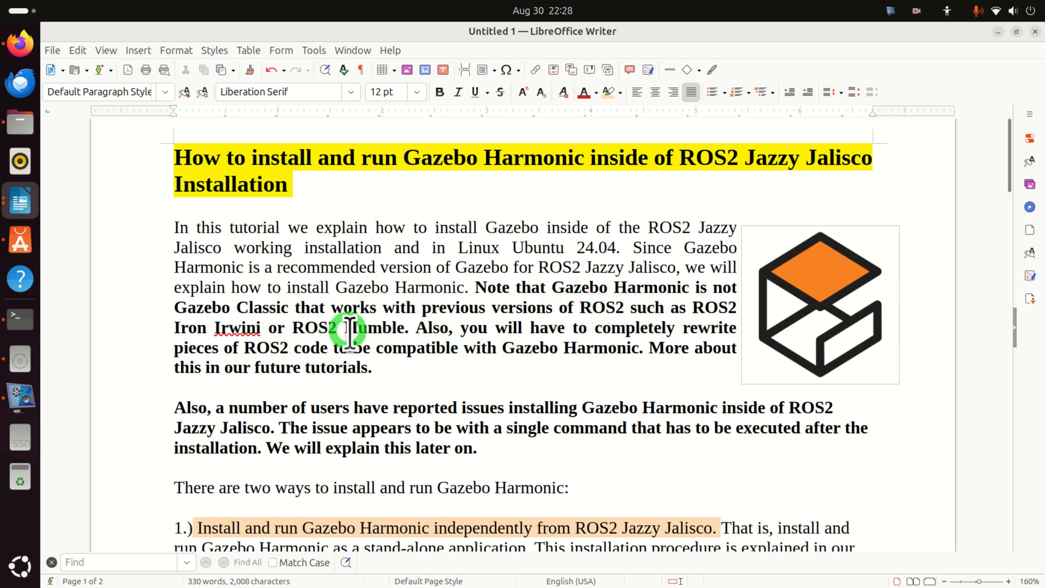
{"action": "mouse_move", "coordinate": [339, 417]}
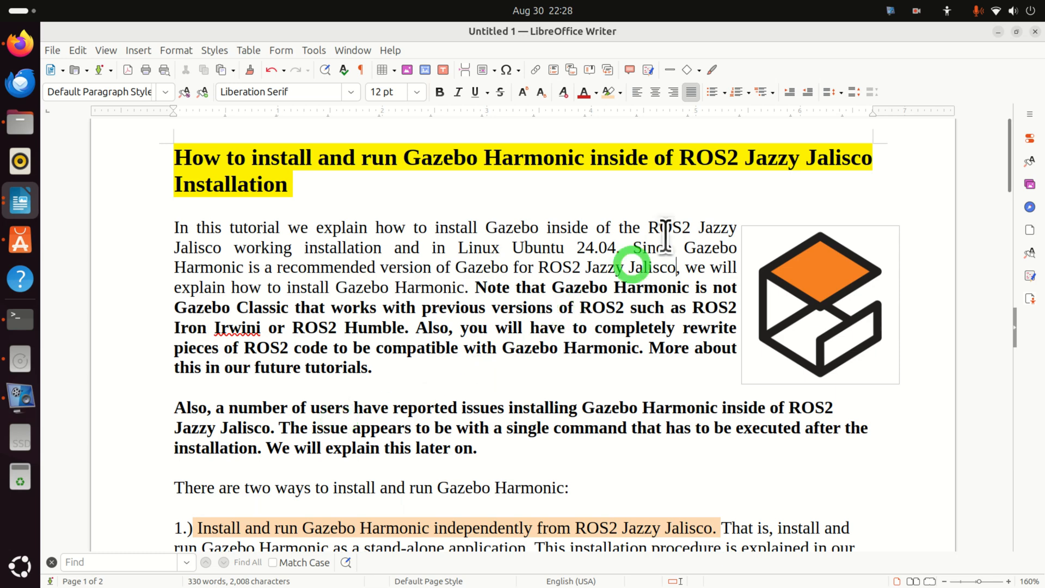
{"action": "mouse_move", "coordinate": [453, 553]}
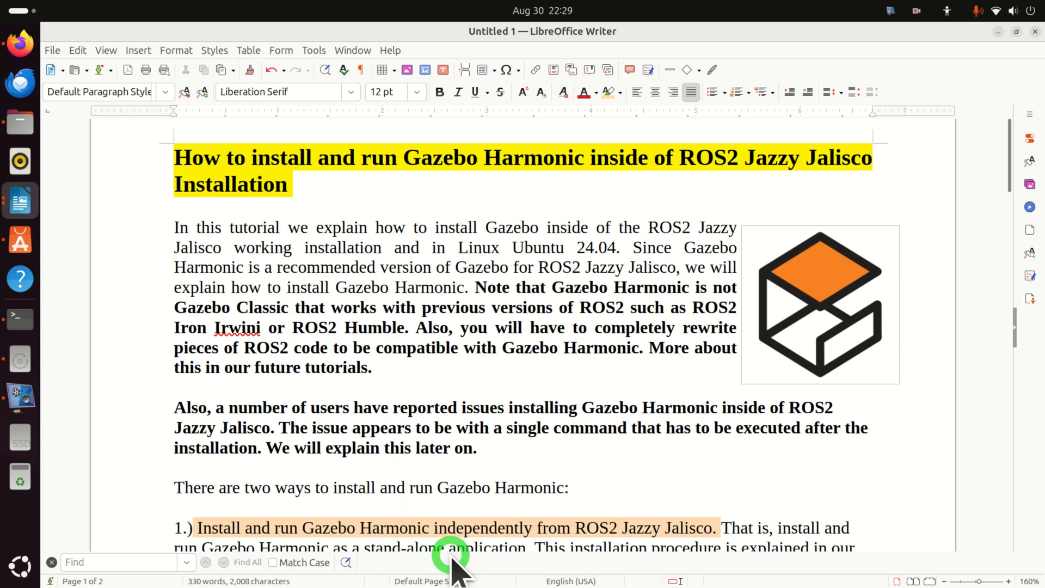
Scroll the tutorial down to the 'lsb_release -a' Ubuntu version check line
{"action": "left_click", "coordinate": [676, 267]}
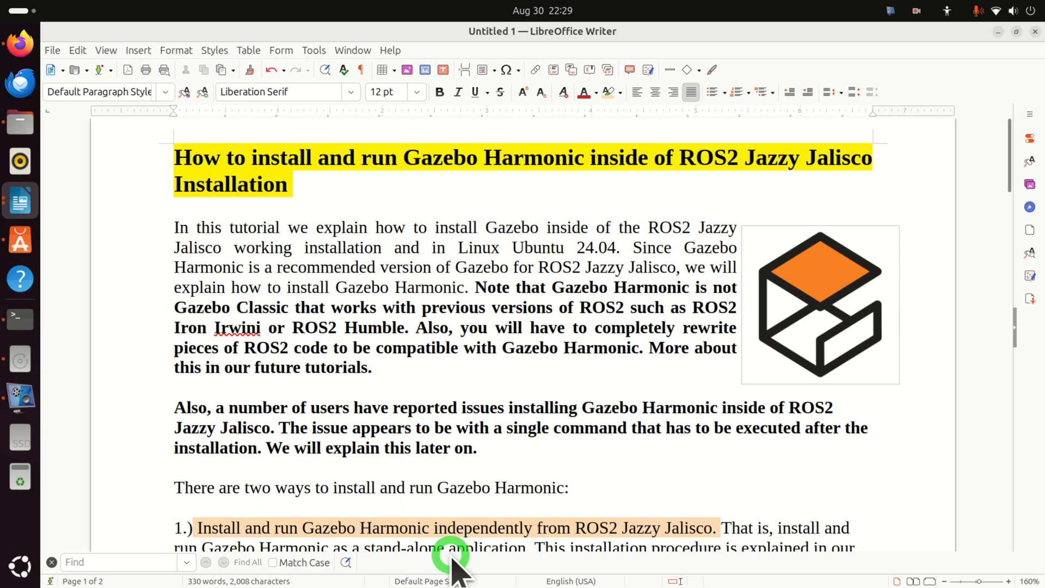
{"action": "scroll", "scroll_direction": "down", "scroll_amount": 3}
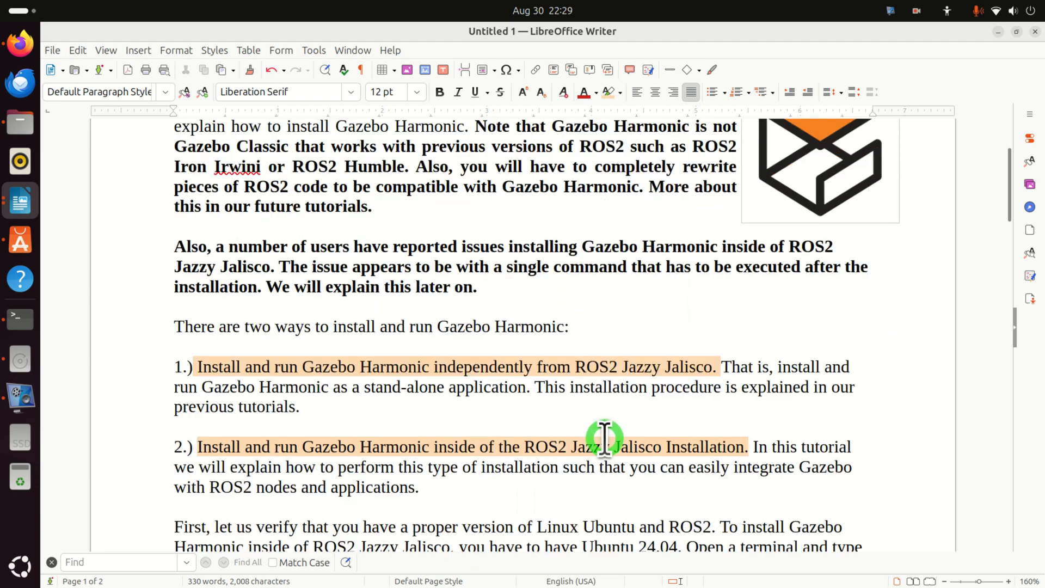
{"action": "scroll", "scroll_direction": "down", "scroll_amount": 3}
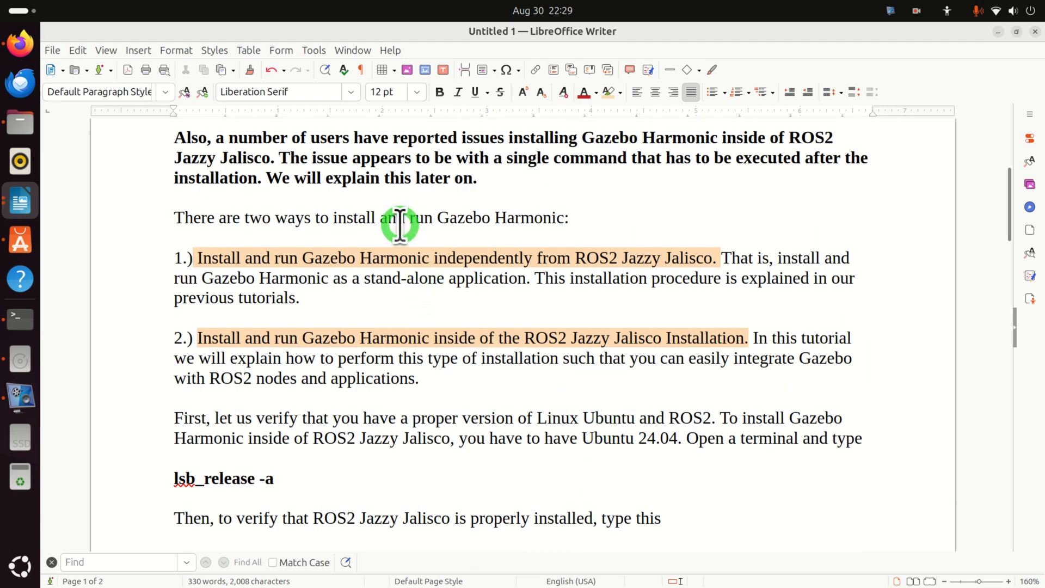
{"action": "mouse_move", "coordinate": [309, 273]}
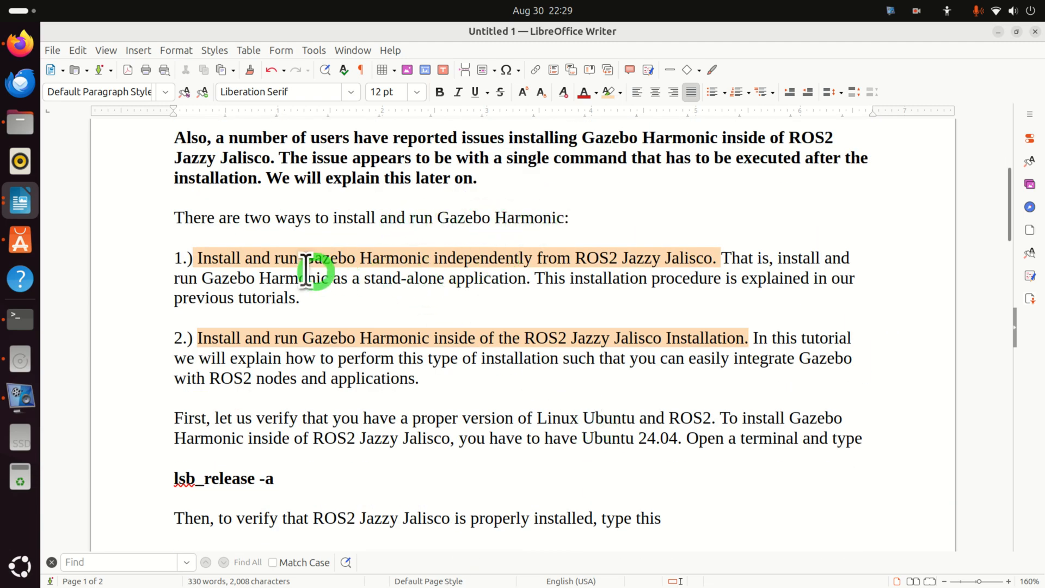
{"action": "mouse_move", "coordinate": [240, 258]}
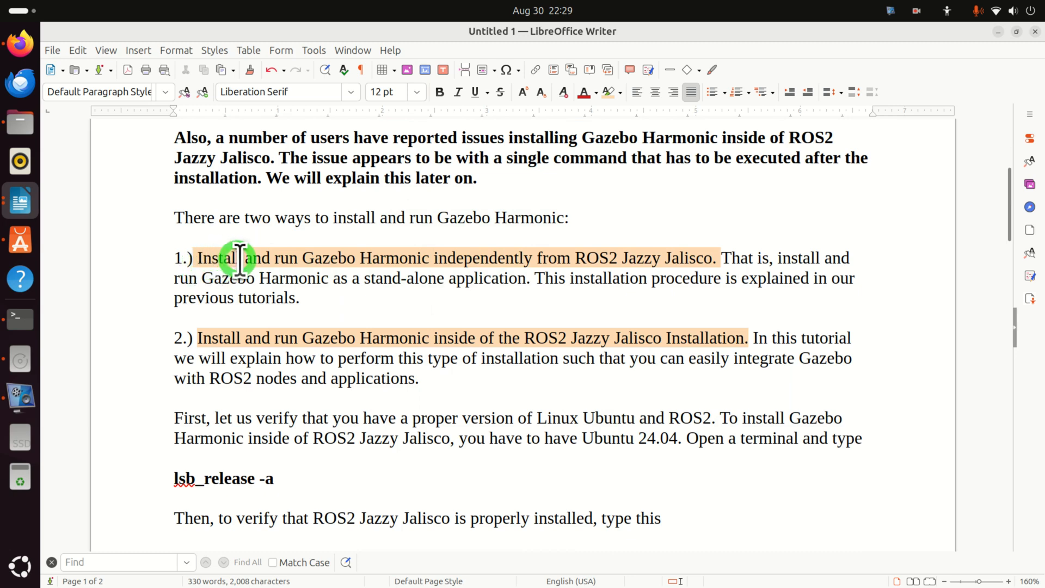
{"action": "mouse_move", "coordinate": [439, 260]}
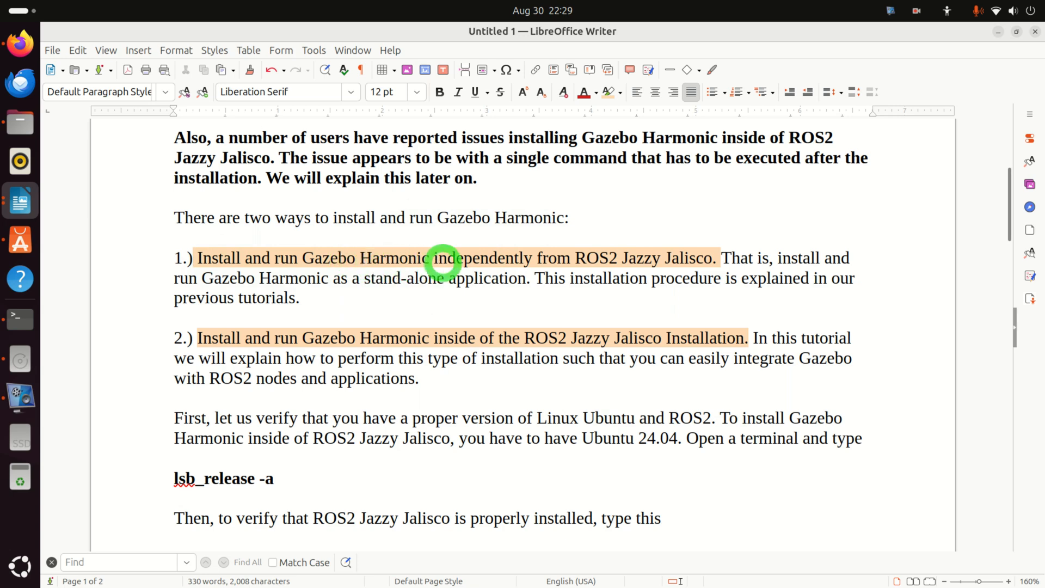
{"action": "mouse_move", "coordinate": [589, 327]}
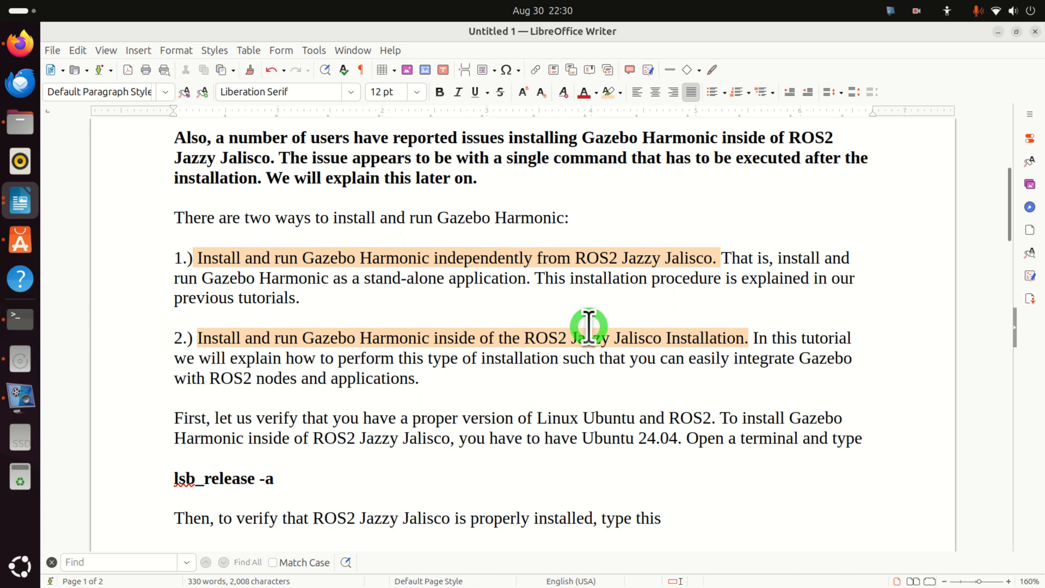
{"action": "mouse_move", "coordinate": [336, 333]}
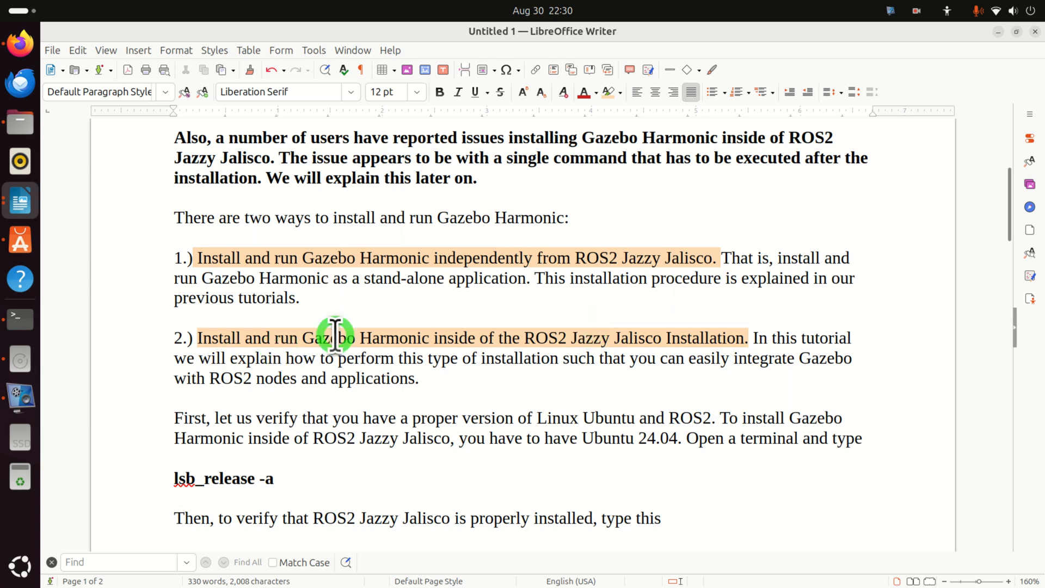
{"action": "mouse_move", "coordinate": [485, 360]}
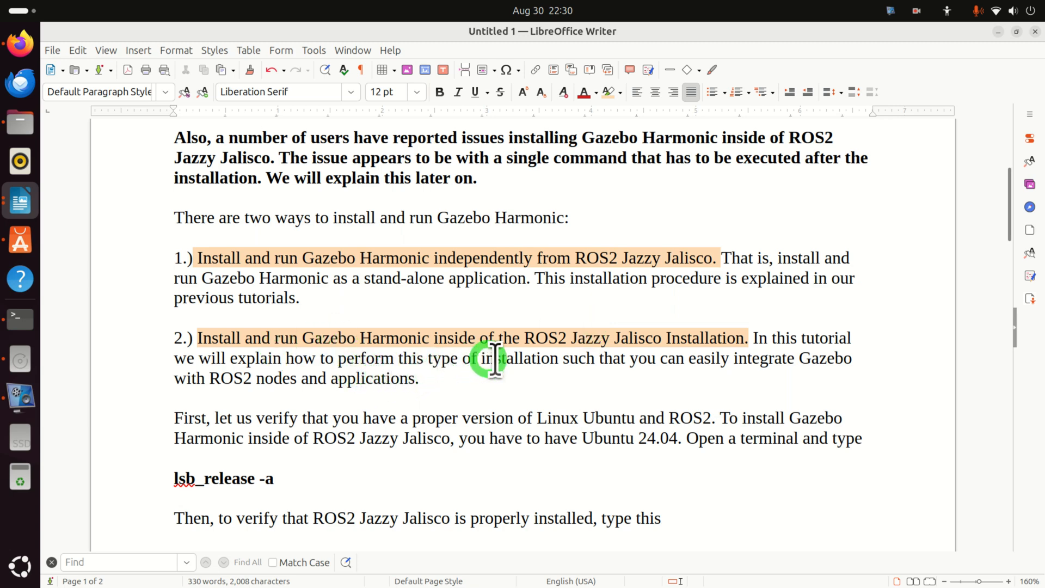
{"action": "mouse_move", "coordinate": [535, 387]}
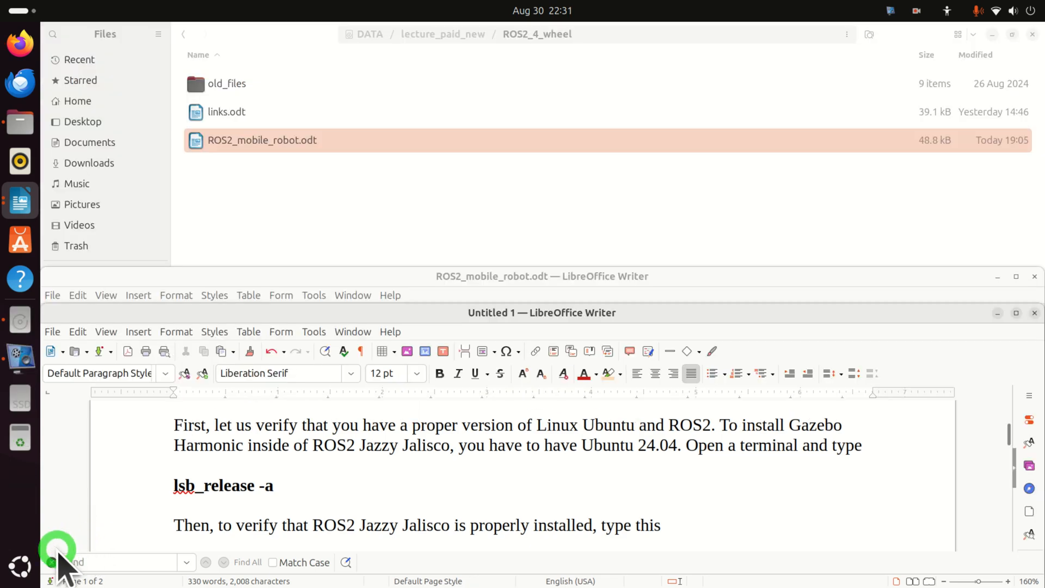
Launch Terminal from the app overview by searching 'ter'
{"action": "left_click", "coordinate": [20, 567]}
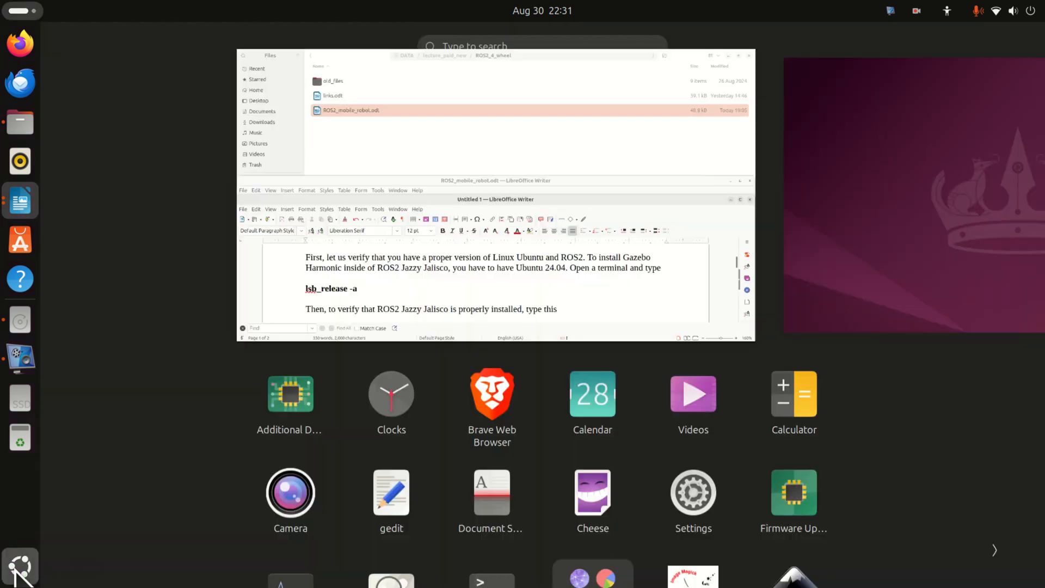
{"action": "type", "text": "ter"}
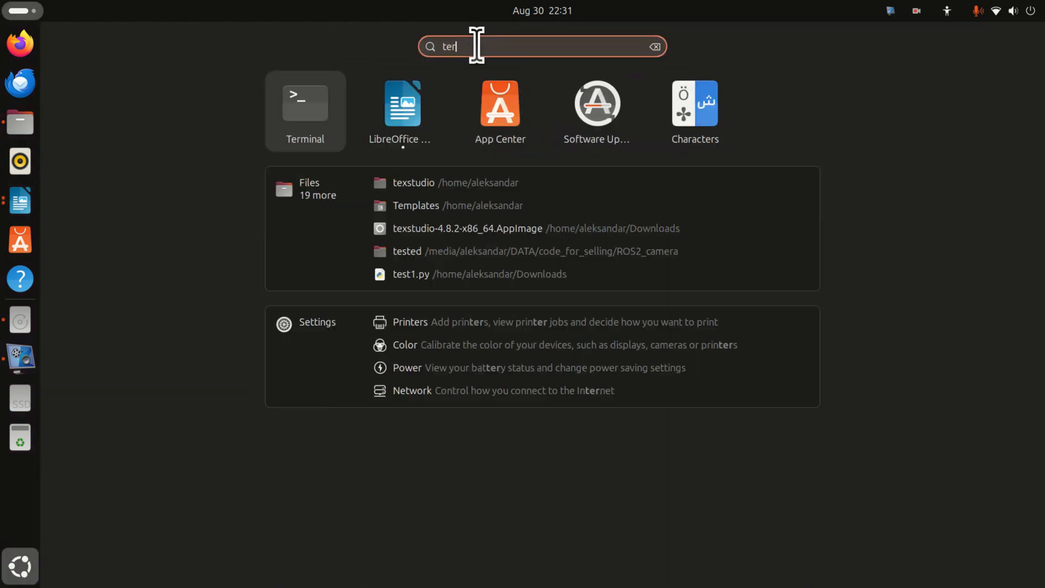
{"action": "left_click", "coordinate": [305, 103]}
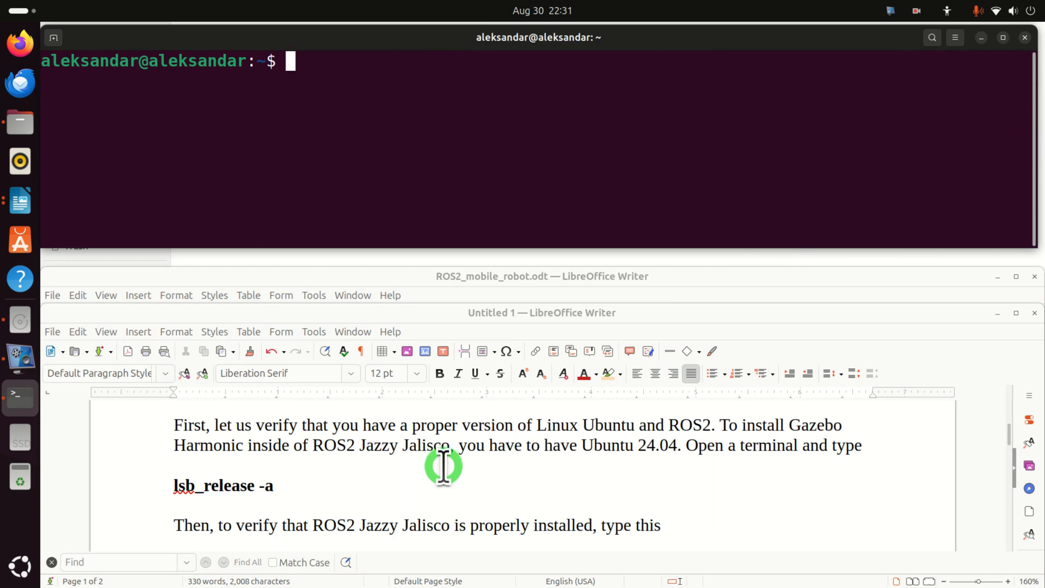
{"action": "mouse_move", "coordinate": [489, 489]}
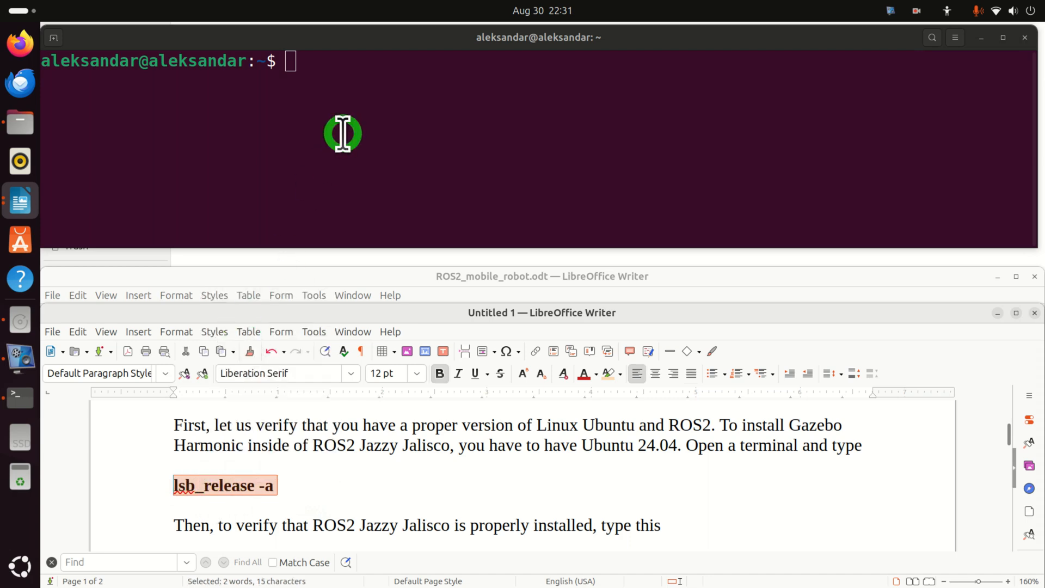
Run lsb_release -a and highlight the reported 24.04 release number
{"action": "type", "text": "lsb_release -a"}
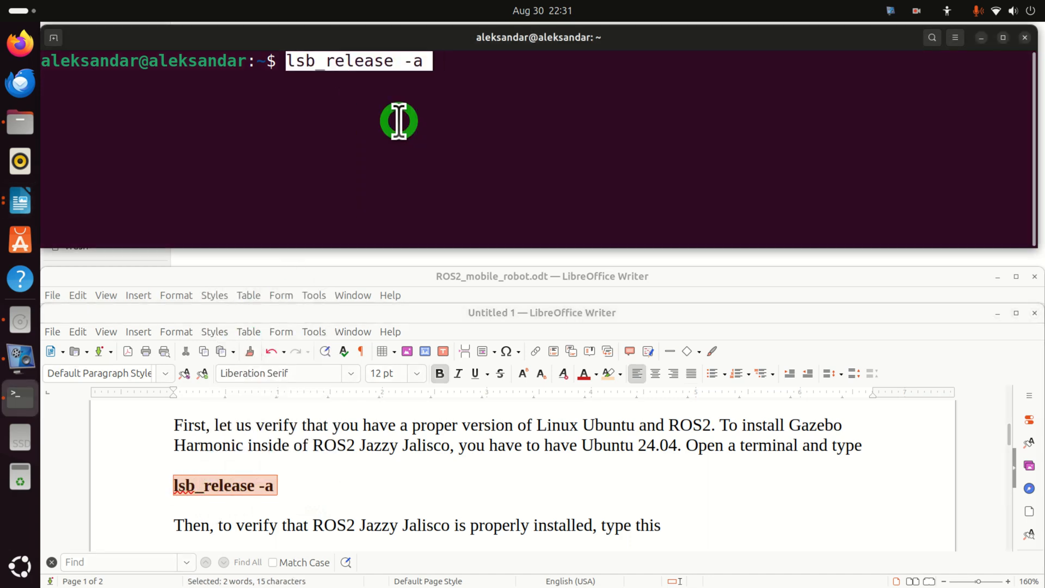
{"action": "key", "text": "Return"}
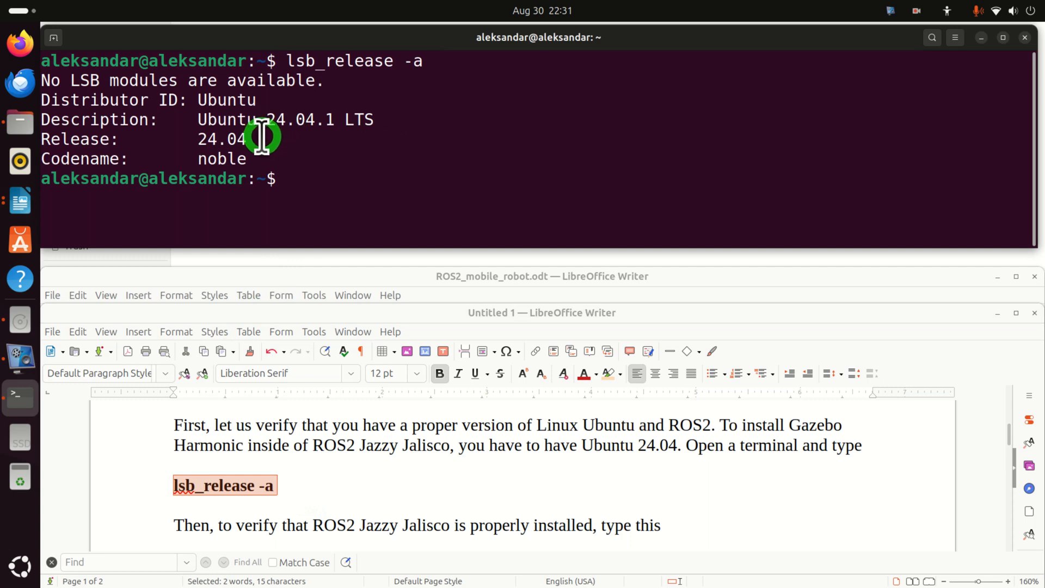
{"action": "double_click", "coordinate": [220, 138]}
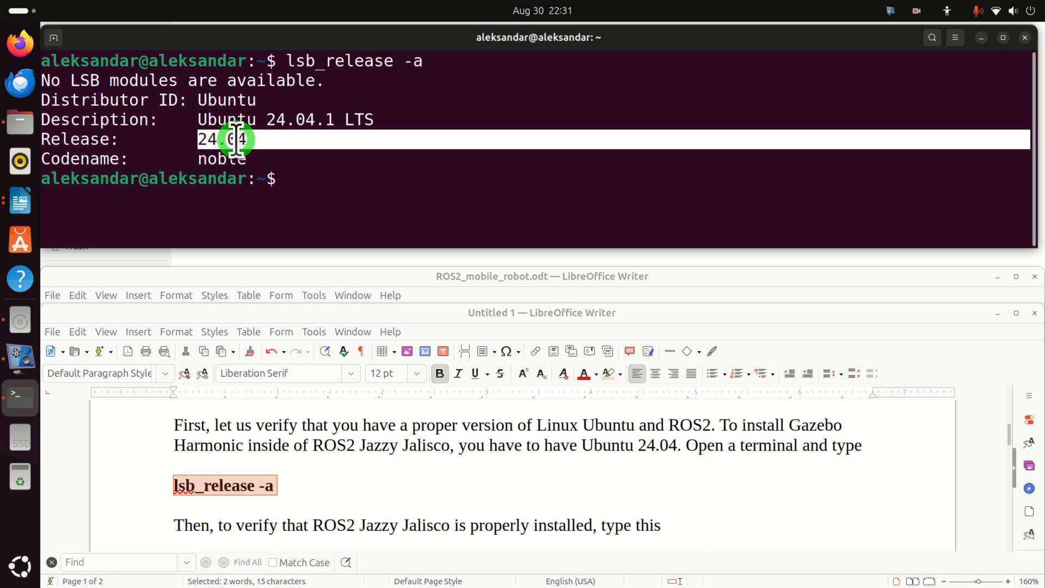
{"action": "mouse_move", "coordinate": [292, 120]}
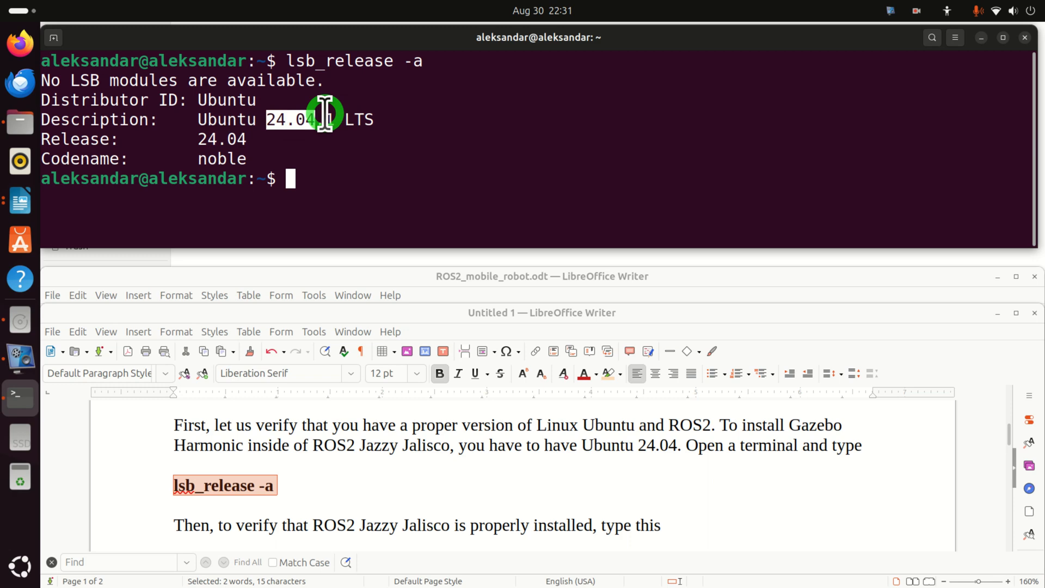
{"action": "mouse_move", "coordinate": [370, 426]}
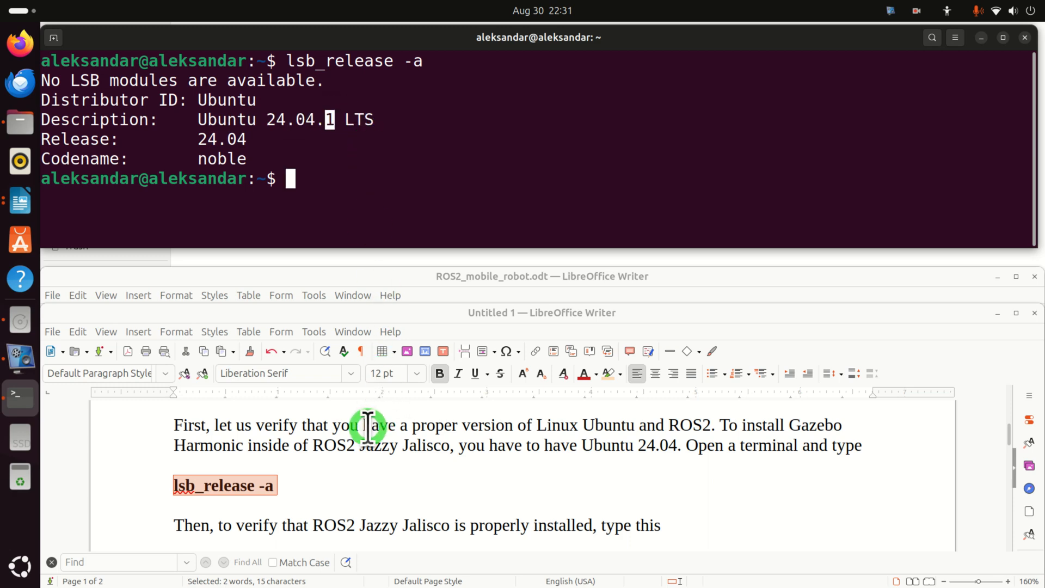
{"action": "scroll", "scroll_direction": "down", "scroll_amount": 3}
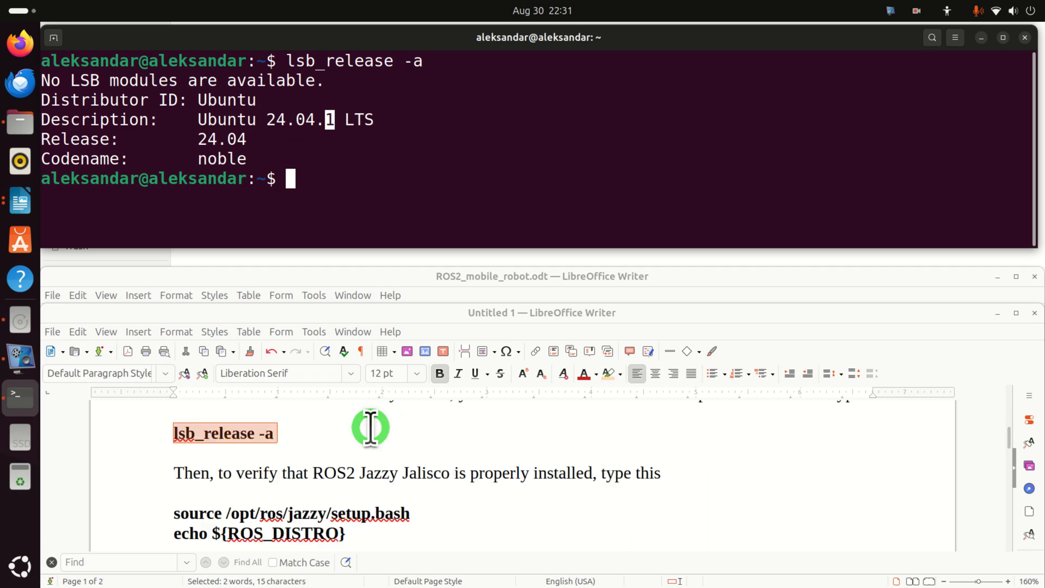
{"action": "mouse_move", "coordinate": [382, 417]}
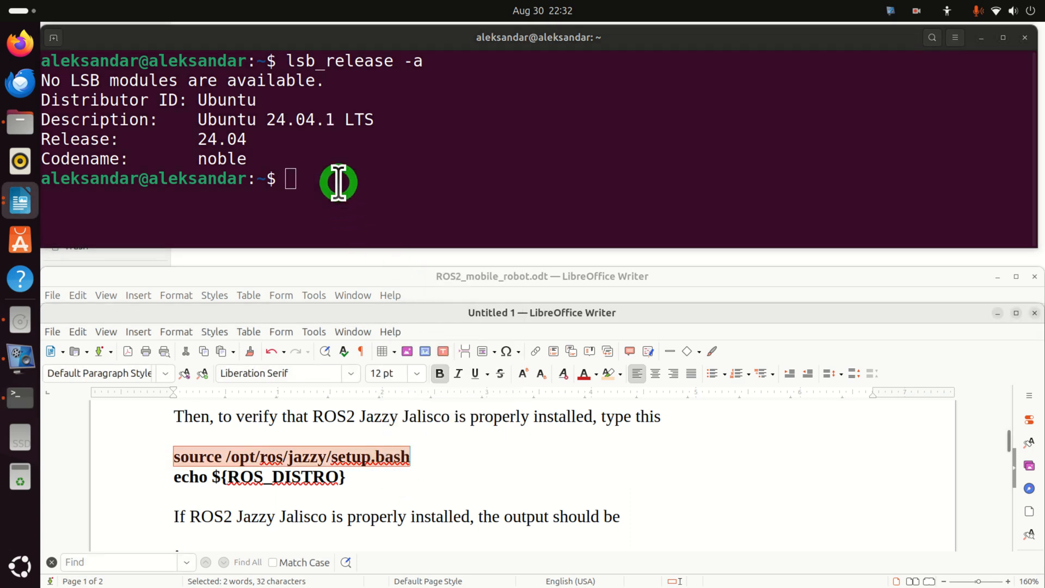
Source /opt/ros/jazzy/setup.bash and echo ${ROS_DISTRO}, which prints jazzy
{"action": "type", "text": "source /opt/ros/jazzy/setup.bash"}
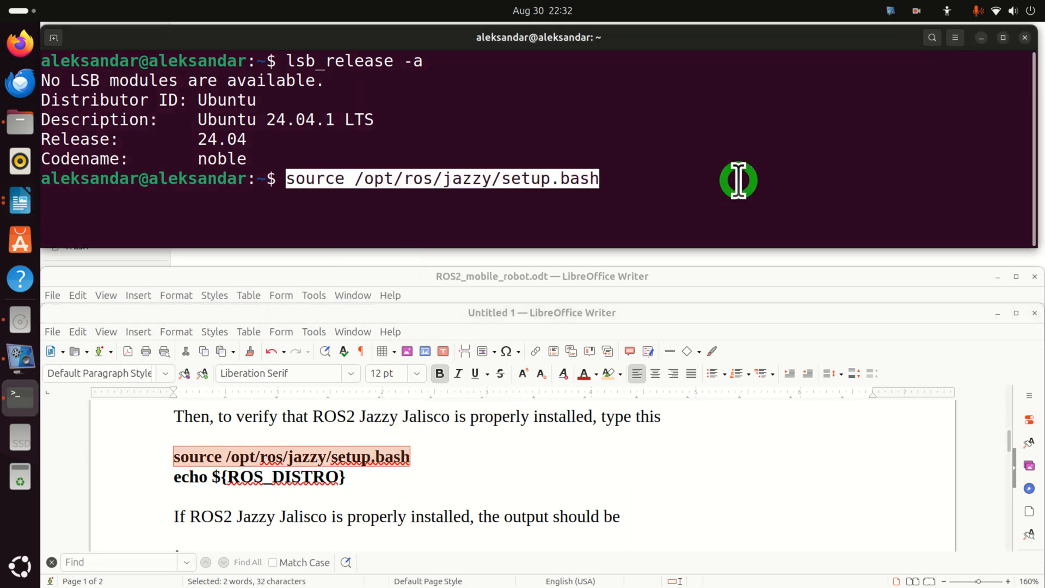
{"action": "key", "text": "Return"}
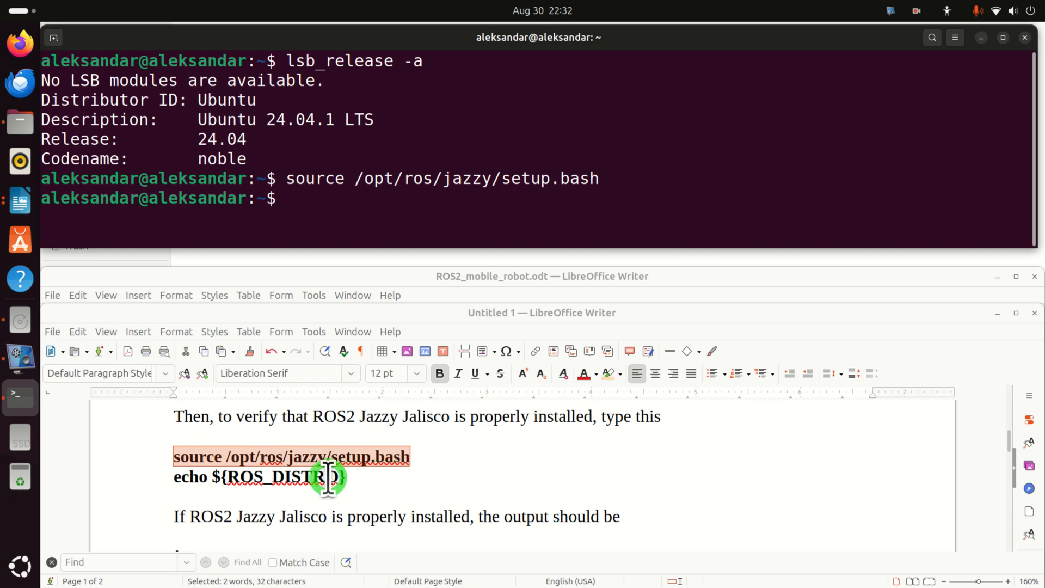
{"action": "right_click", "coordinate": [323, 476]}
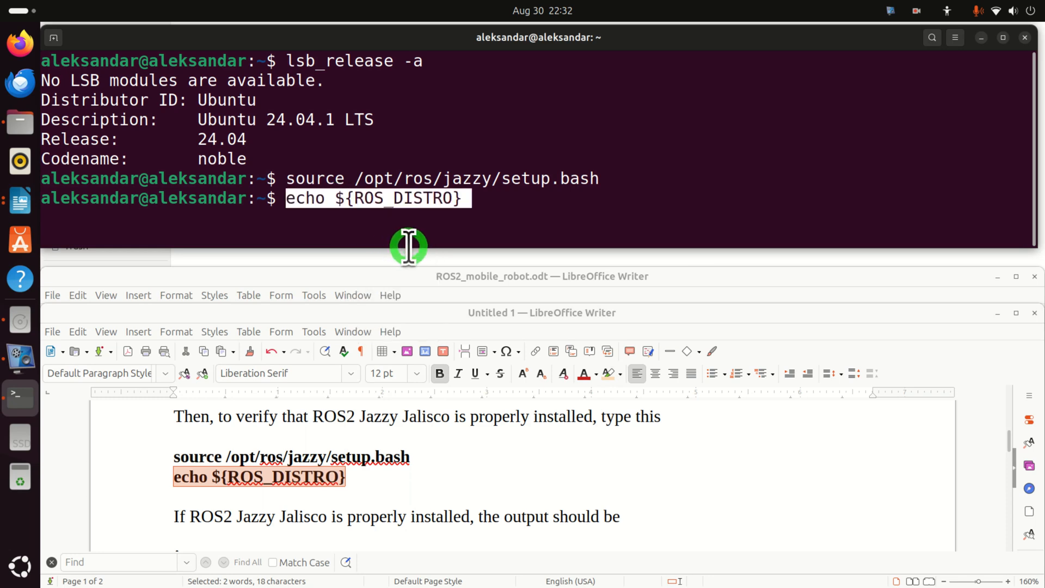
{"action": "key", "text": "Return"}
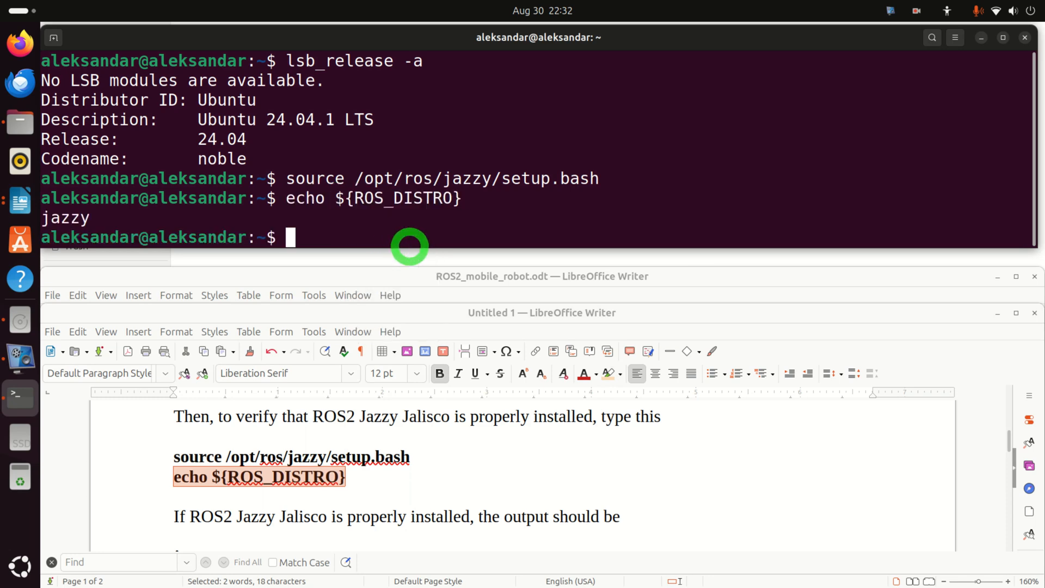
{"action": "scroll", "scroll_direction": "down", "scroll_amount": 3}
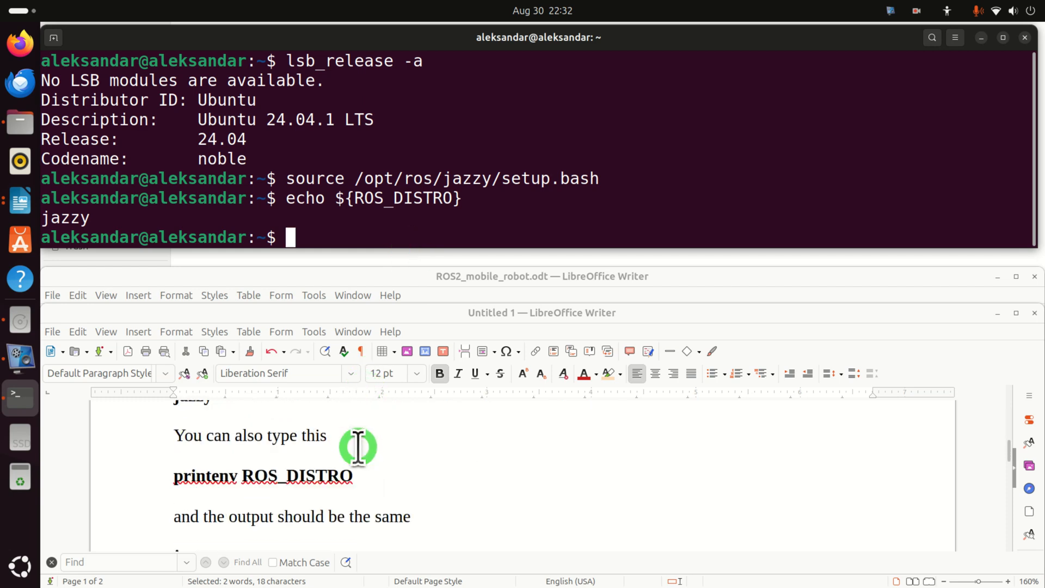
Paste and run 'printenv ROS_DISTRO', which also prints jazzy
{"action": "right_click", "coordinate": [260, 475]}
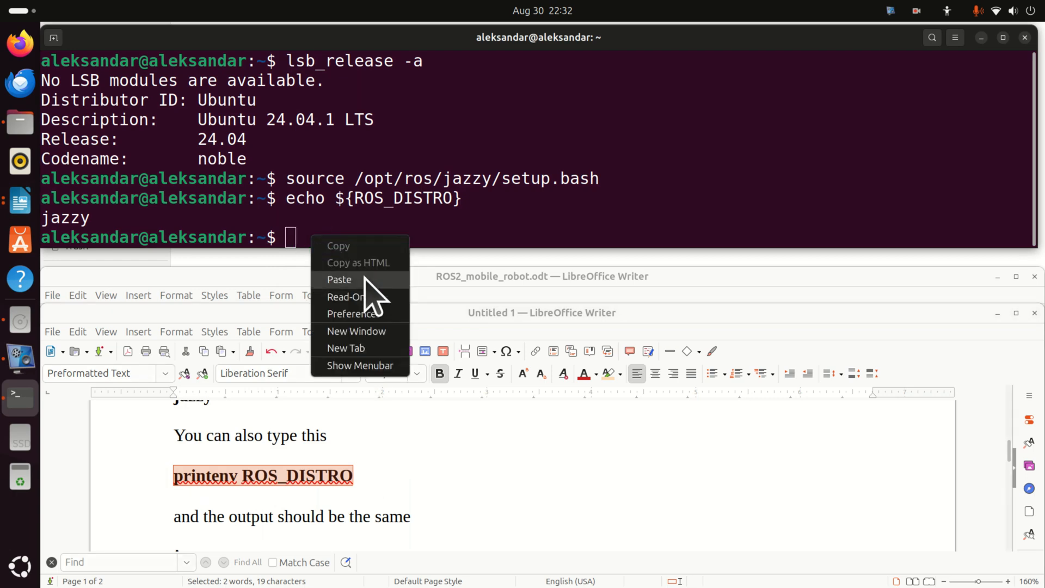
{"action": "left_click", "coordinate": [339, 279]}
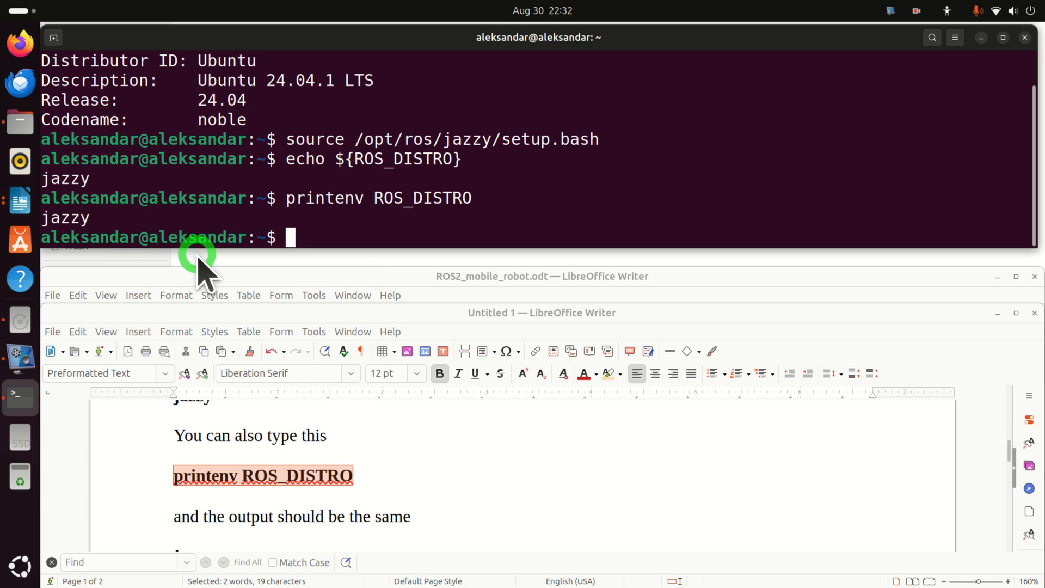
Refresh the package lists with 'sudo apt-get update'
{"action": "scroll", "scroll_direction": "down", "scroll_amount": 3}
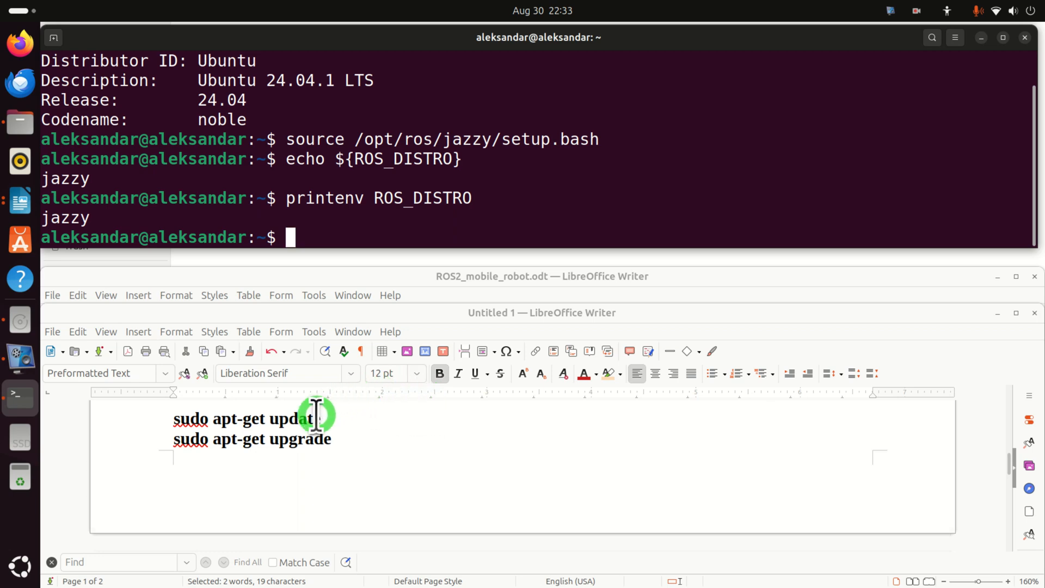
{"action": "mouse_move", "coordinate": [295, 419]}
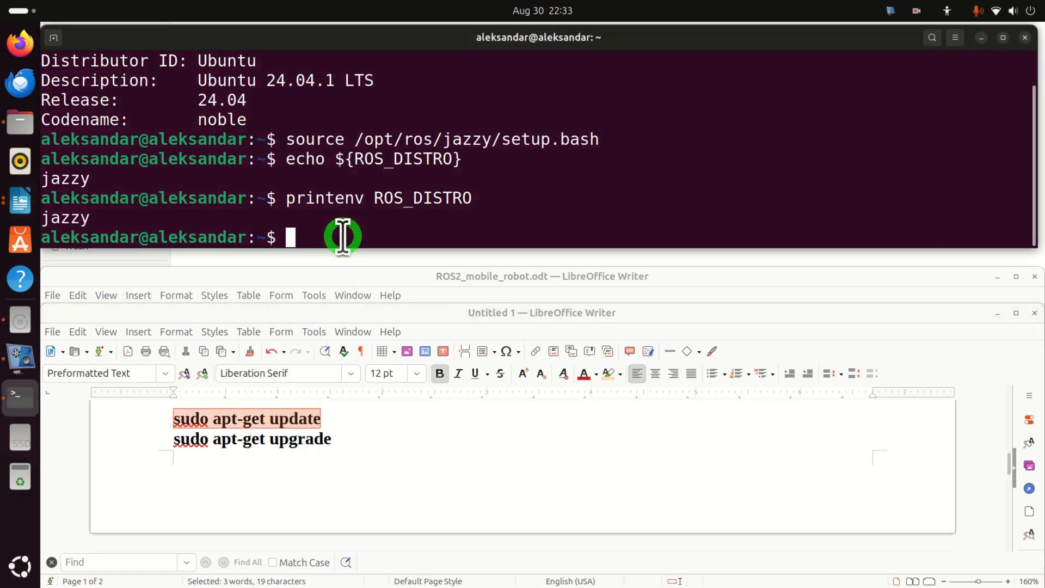
{"action": "type", "text": "sudo apt-get update"}
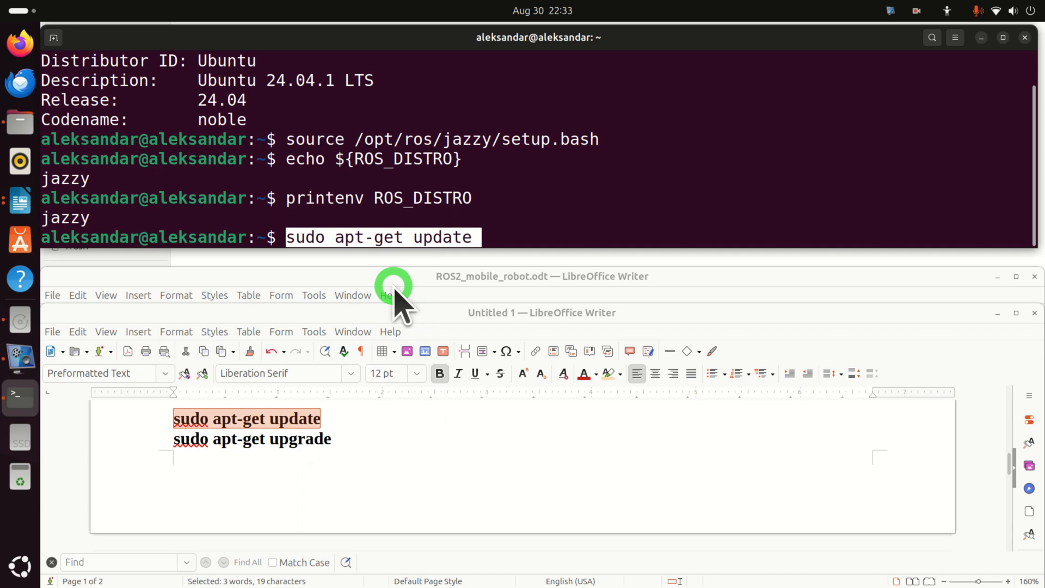
{"action": "key", "text": "Return"}
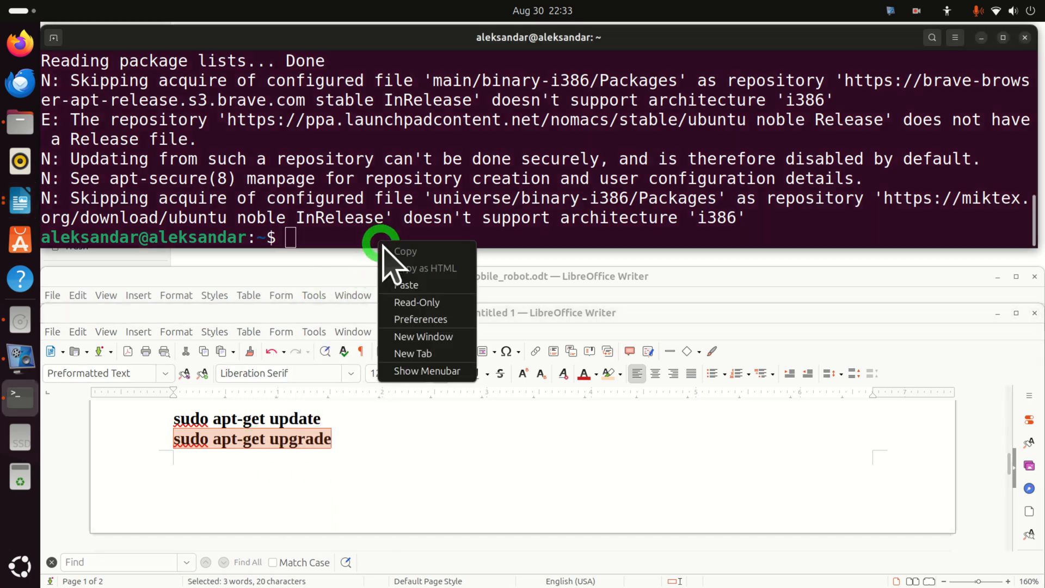
Run 'sudo apt-get upgrade': 0 upgraded, 3 held back by phasing
{"action": "left_click", "coordinate": [406, 284]}
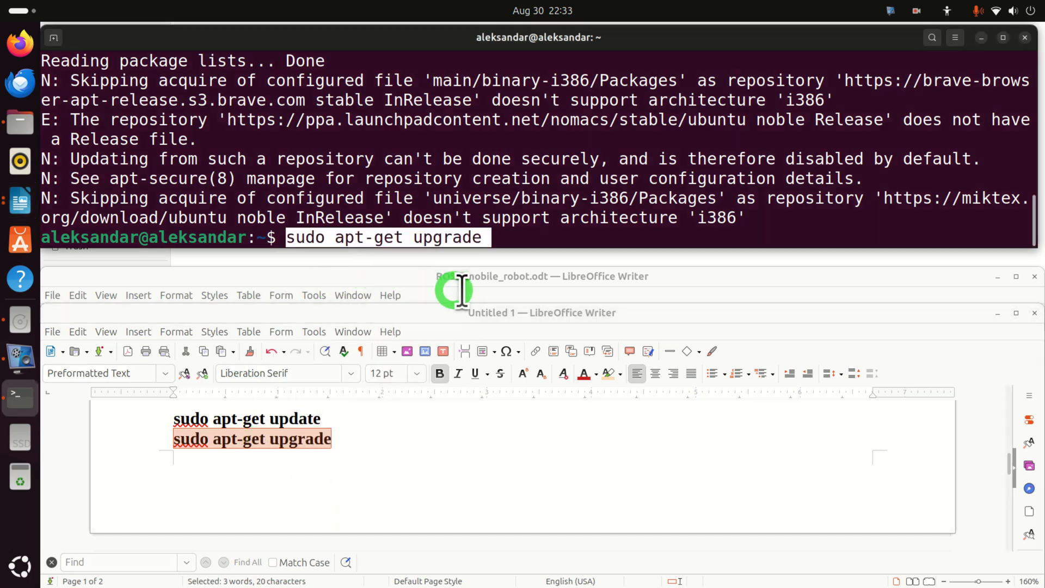
{"action": "key", "text": "Return"}
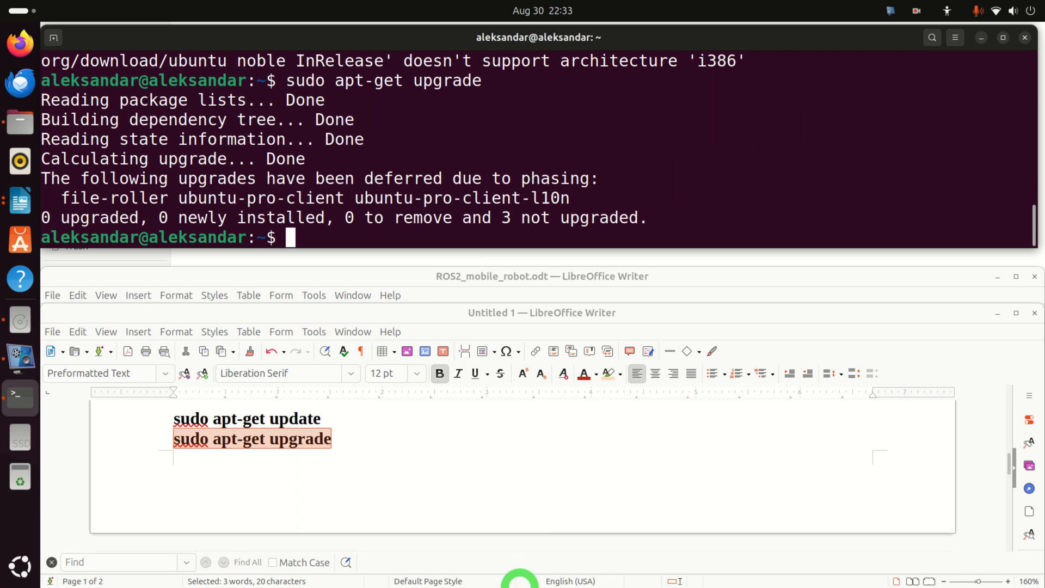
{"action": "scroll", "scroll_direction": "down", "scroll_amount": 3}
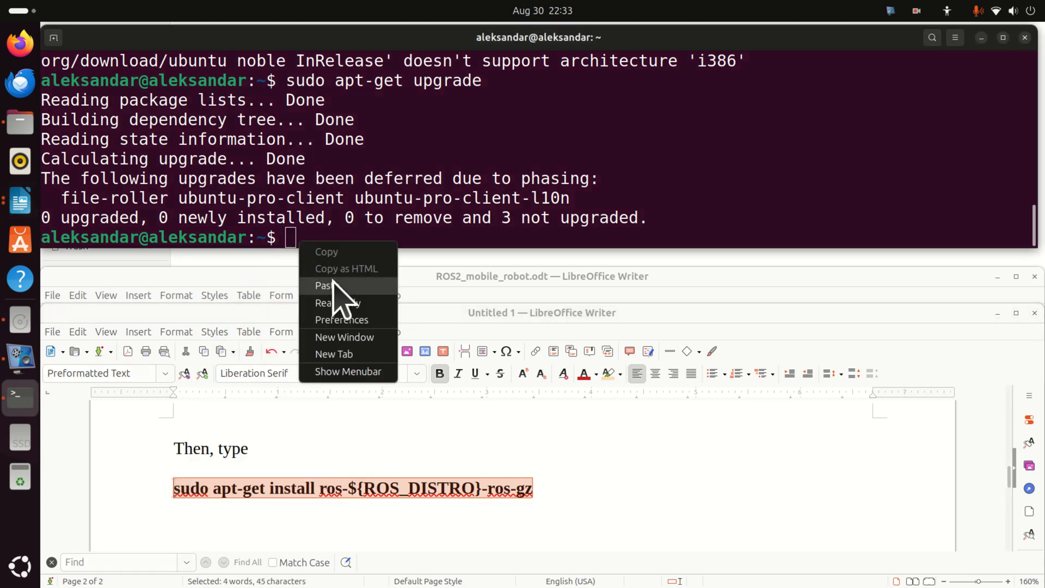
Paste and run 'sudo apt-get install ros-${ROS_DISTRO}-ros-gz', listing 213 new packages
{"action": "left_click", "coordinate": [328, 285]}
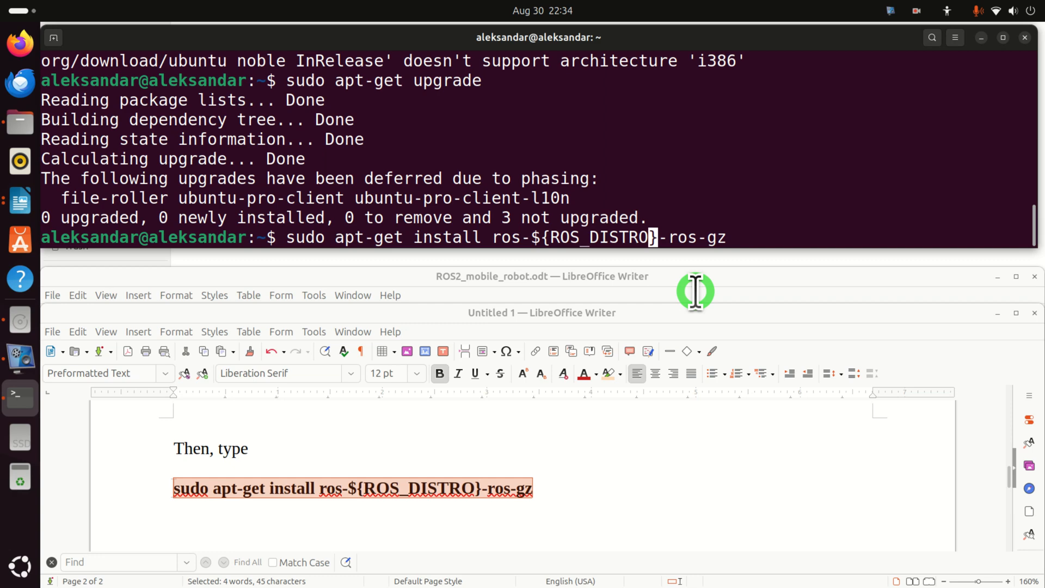
{"action": "key", "text": "Return"}
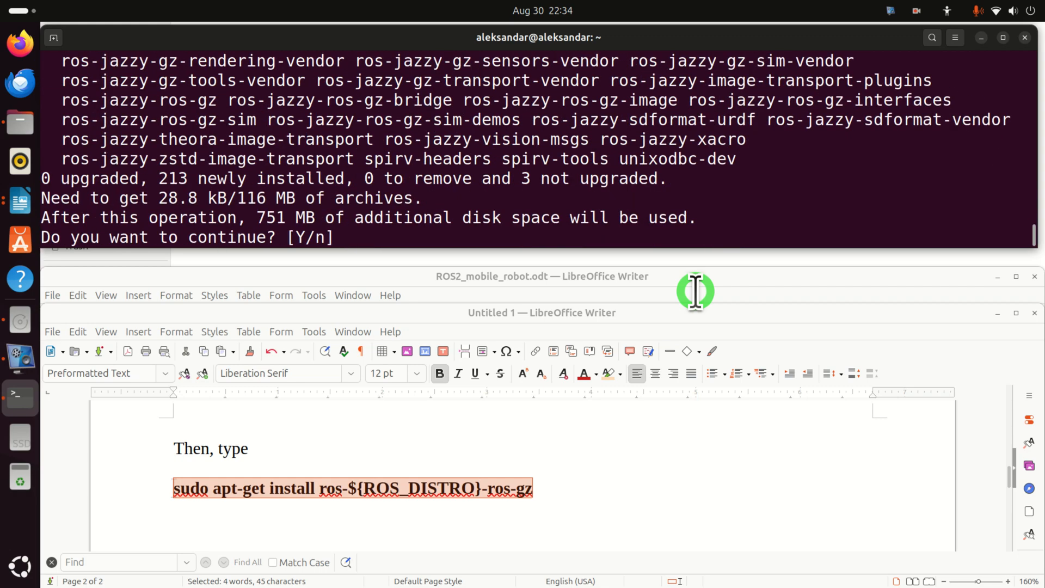
{"action": "mouse_move", "coordinate": [263, 217]}
{"action": "type", "text": "source /opt/ros/jazzy/setup.bash"}
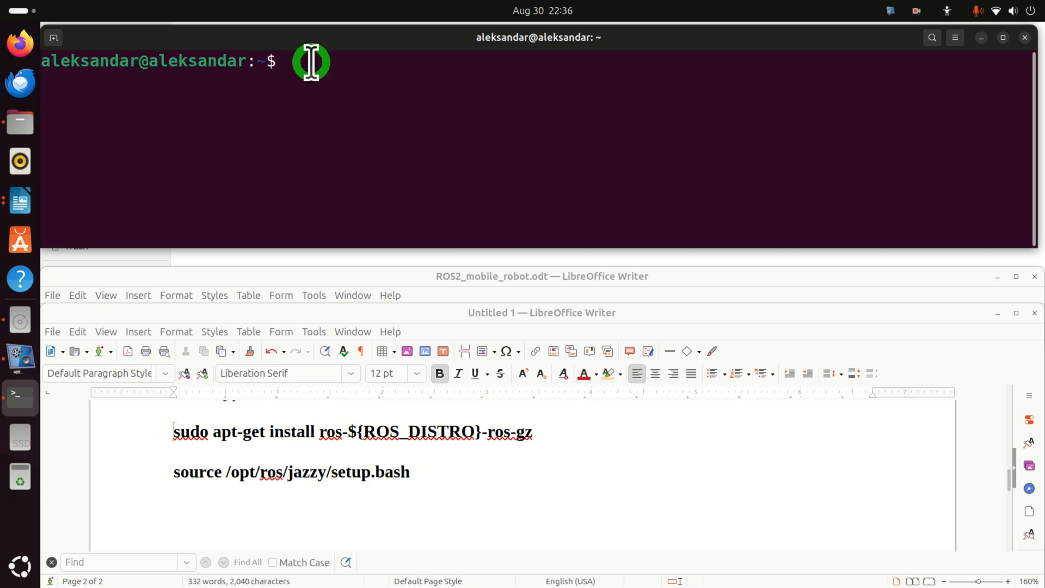
Try launching Gazebo with 'gz sim' before the environment is loaded
{"action": "type", "text": "gz"}
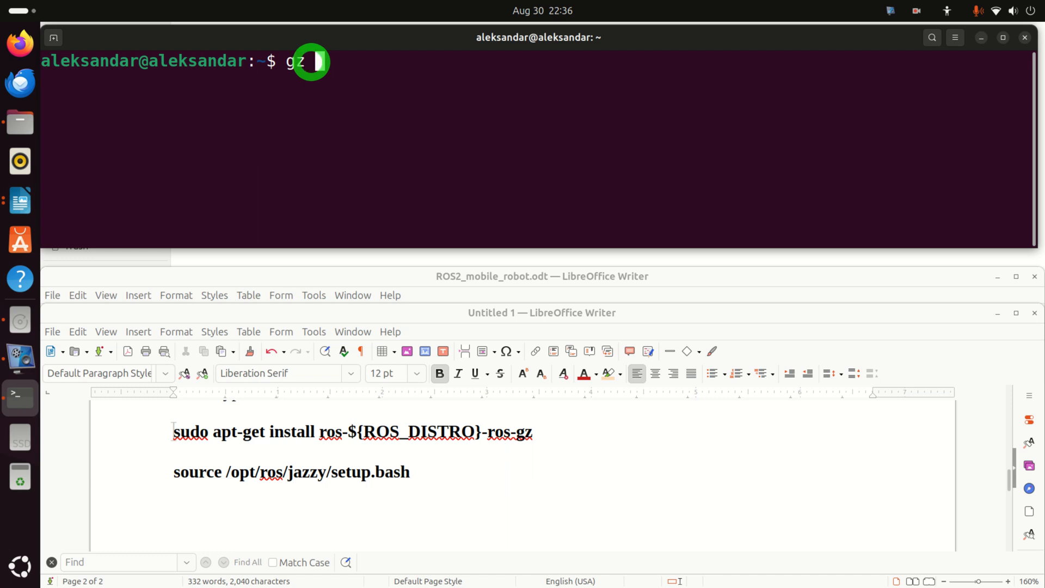
{"action": "type", "text": "sim"}
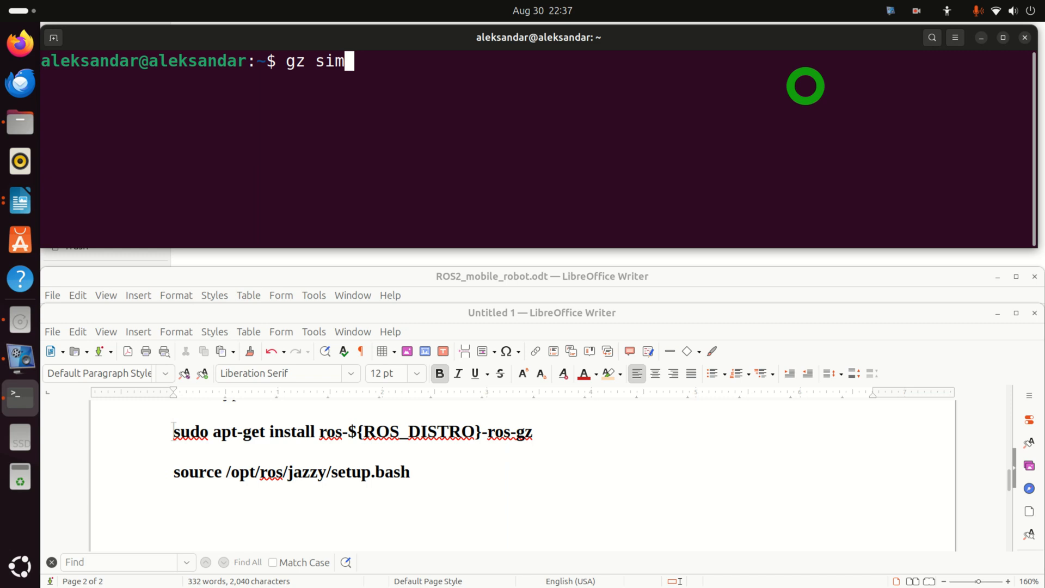
{"action": "key", "text": "Return"}
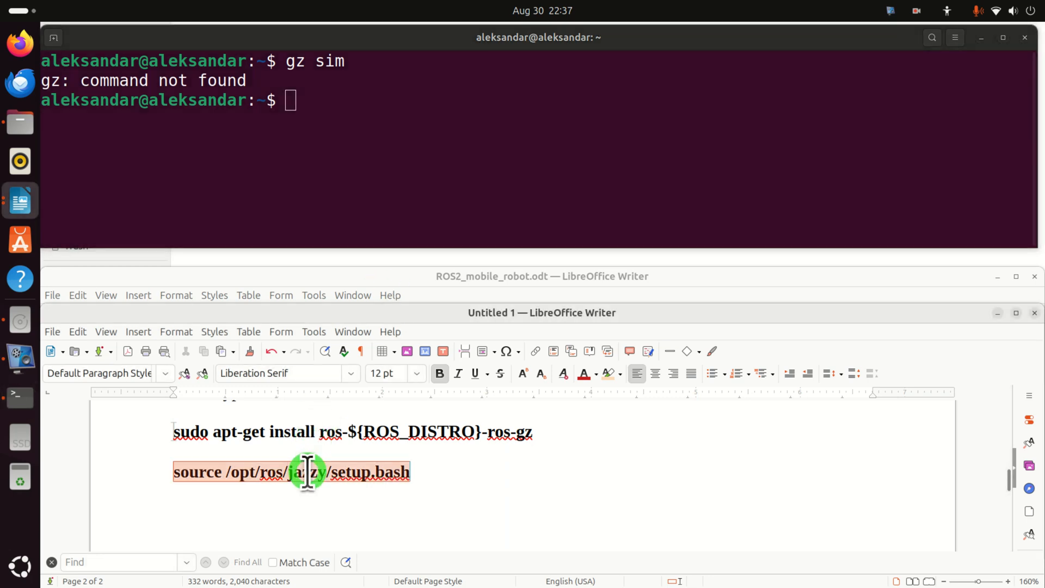
Source the Jazzy setup script and rerun gz to open the Gazebo quick start
{"action": "right_click", "coordinate": [321, 114]}
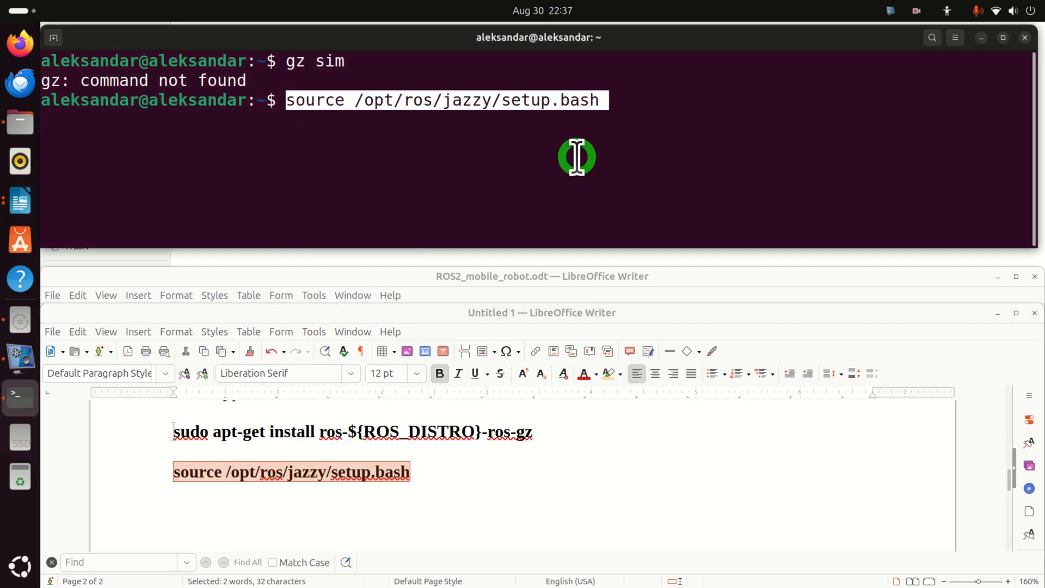
{"action": "key", "text": "Return"}
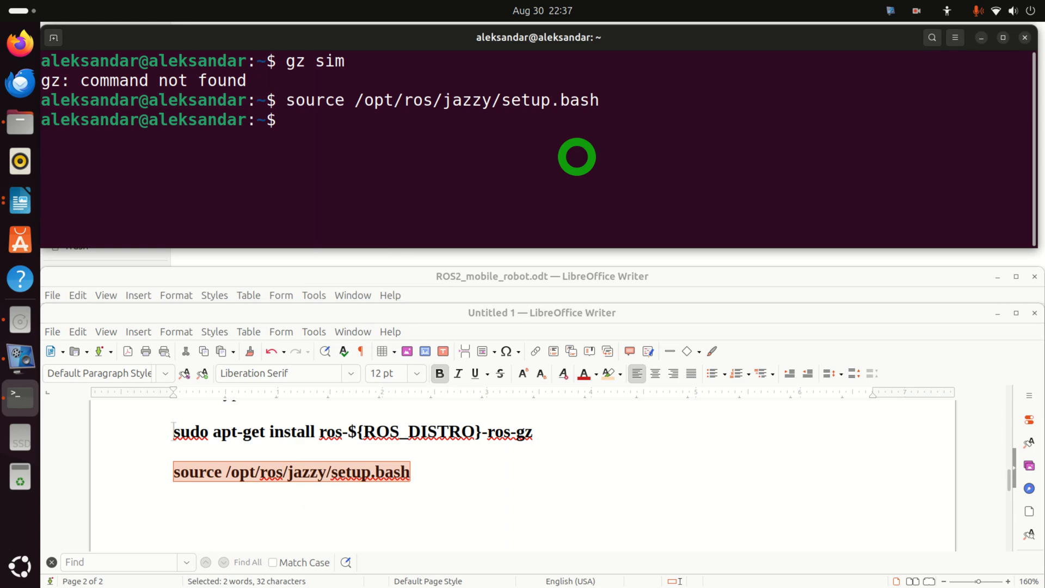
{"action": "type", "text": "gz"}
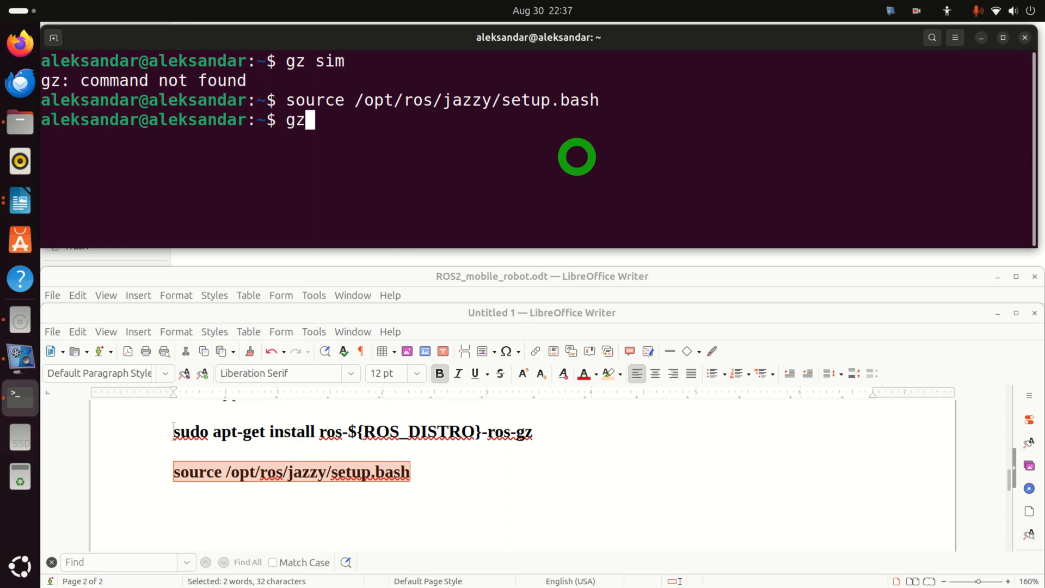
{"action": "key", "text": "Return"}
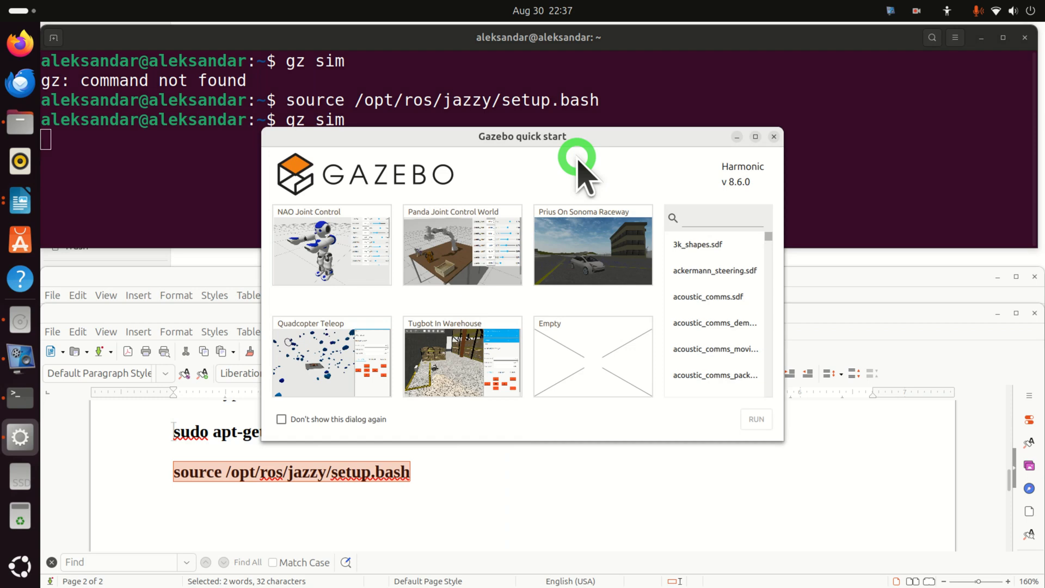
{"action": "mouse_move", "coordinate": [656, 369]}
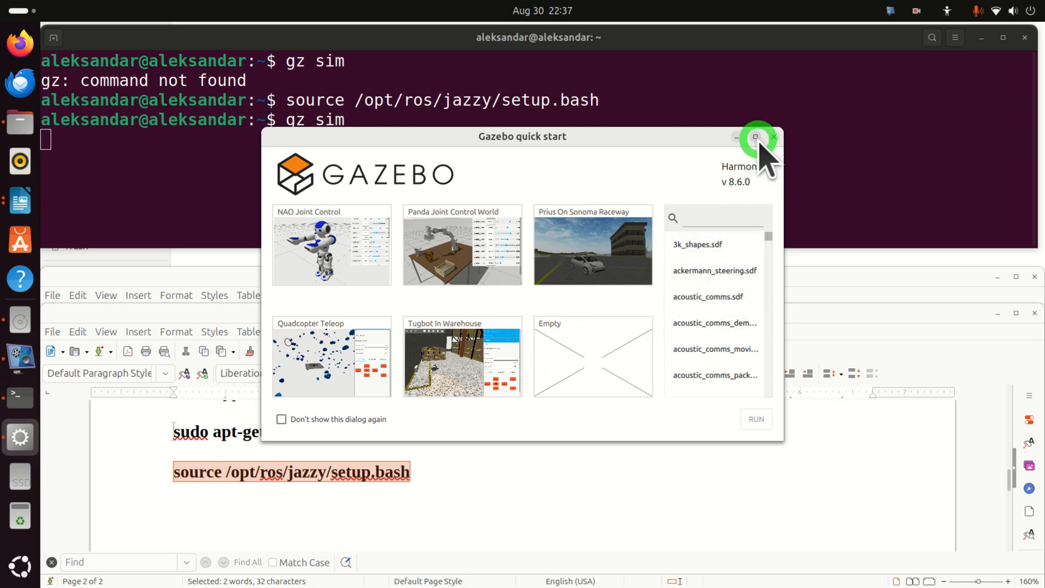
{"action": "mouse_move", "coordinate": [556, 240]}
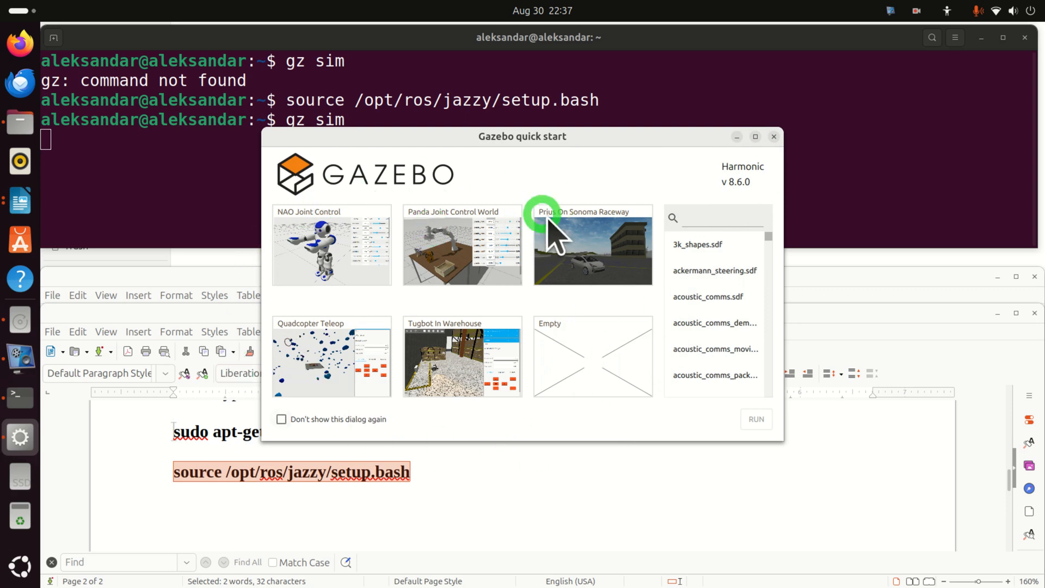
{"action": "mouse_move", "coordinate": [573, 256]}
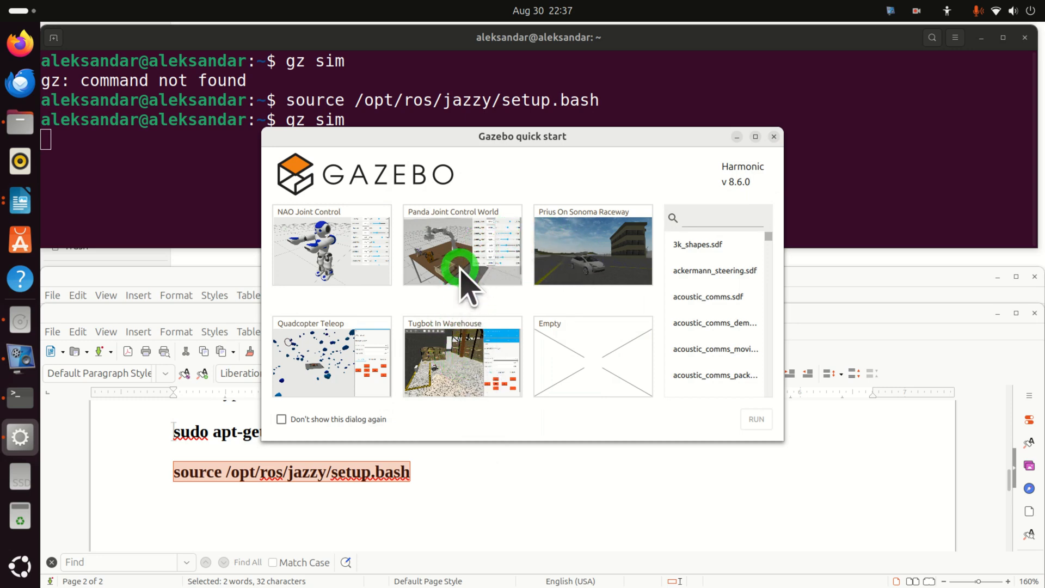
Select the Panda Joint Control World thumbnail and run it
{"action": "left_click", "coordinate": [462, 245]}
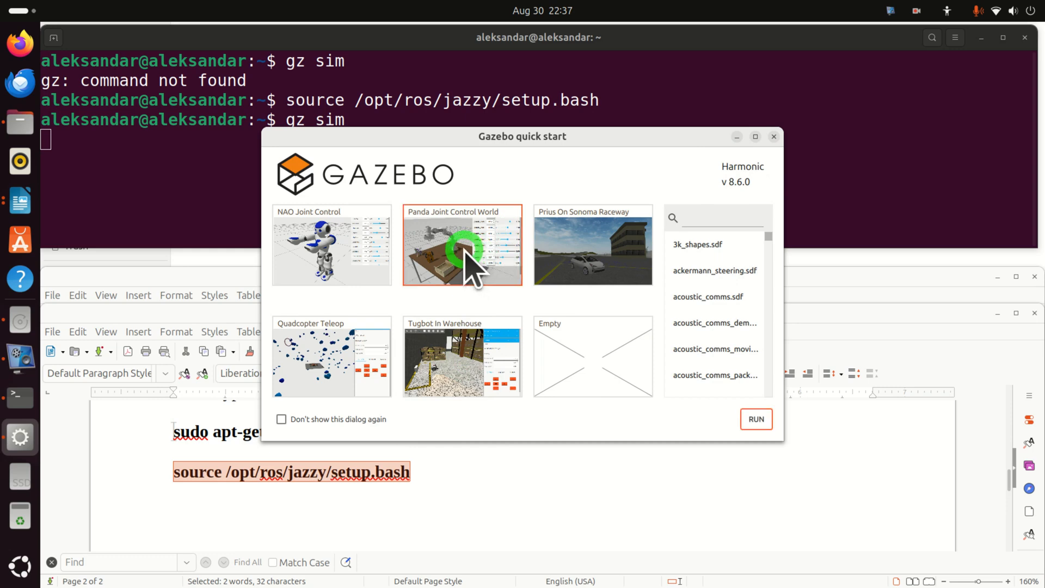
{"action": "left_click", "coordinate": [754, 418]}
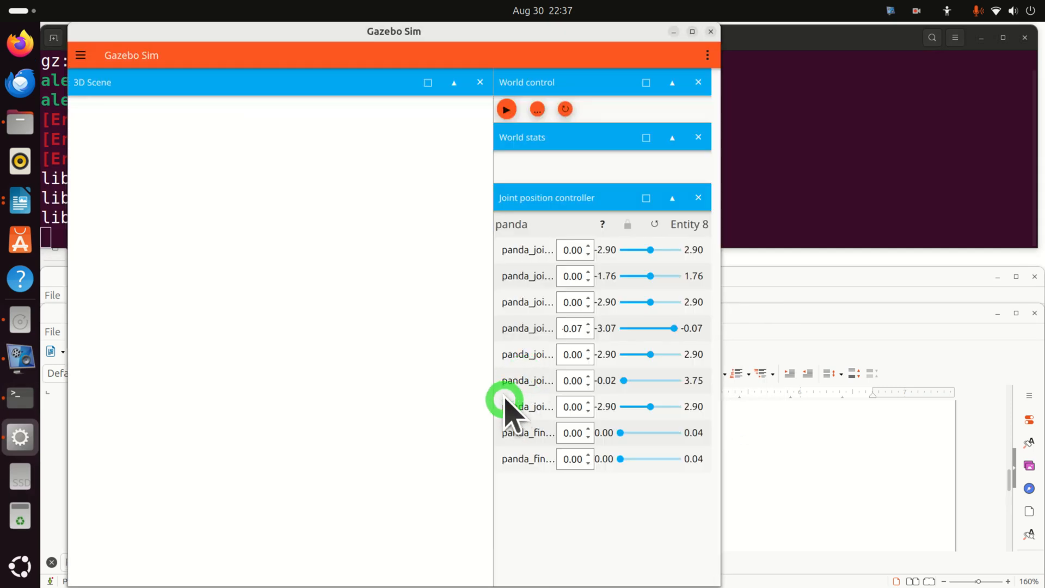
{"action": "mouse_move", "coordinate": [433, 413]}
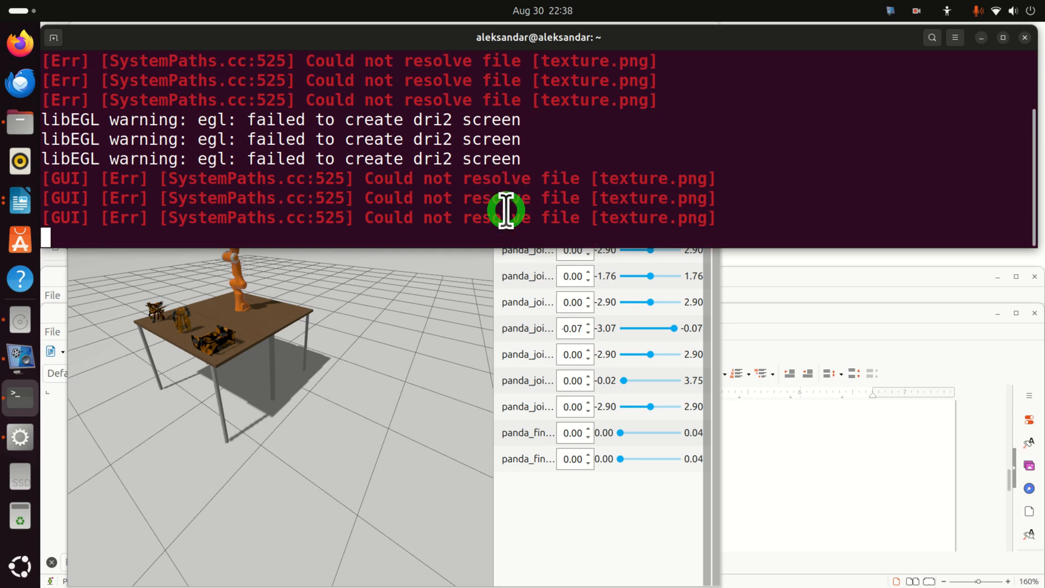
{"action": "mouse_move", "coordinate": [393, 187]}
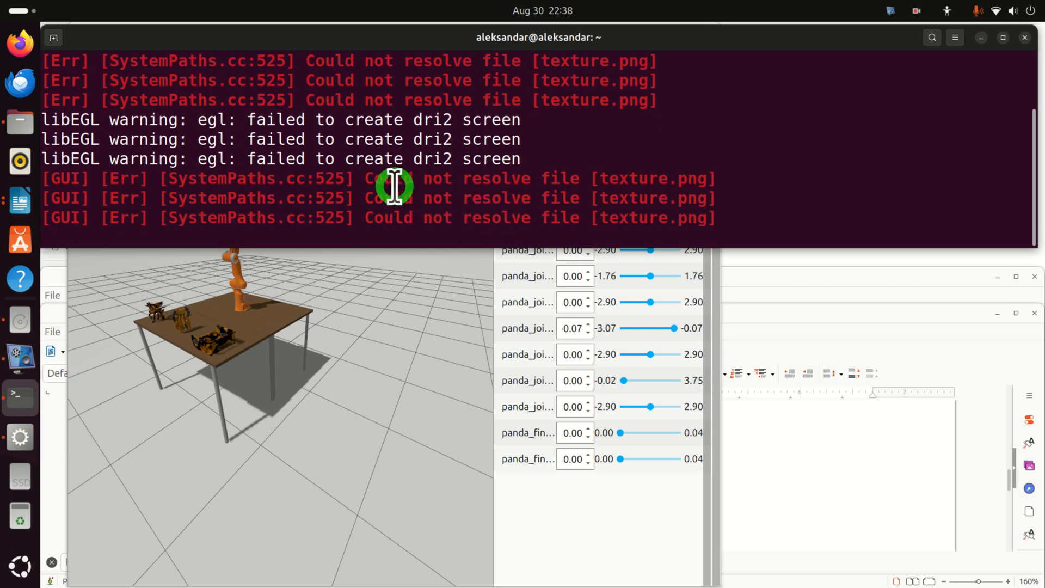
{"action": "mouse_move", "coordinate": [467, 297]}
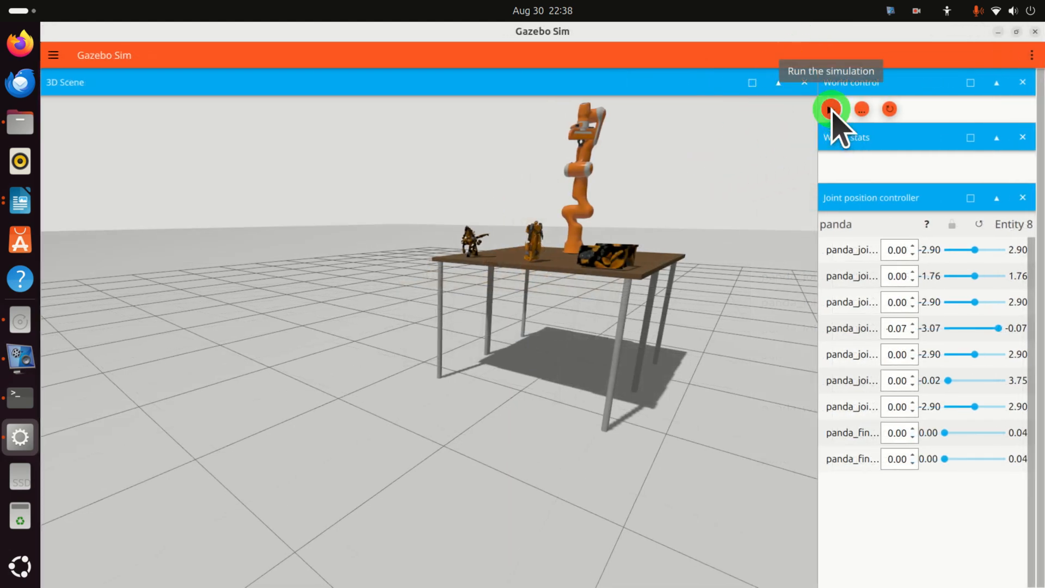
Press Play in the World control panel to start the Panda arm simulation
{"action": "left_click", "coordinate": [831, 108]}
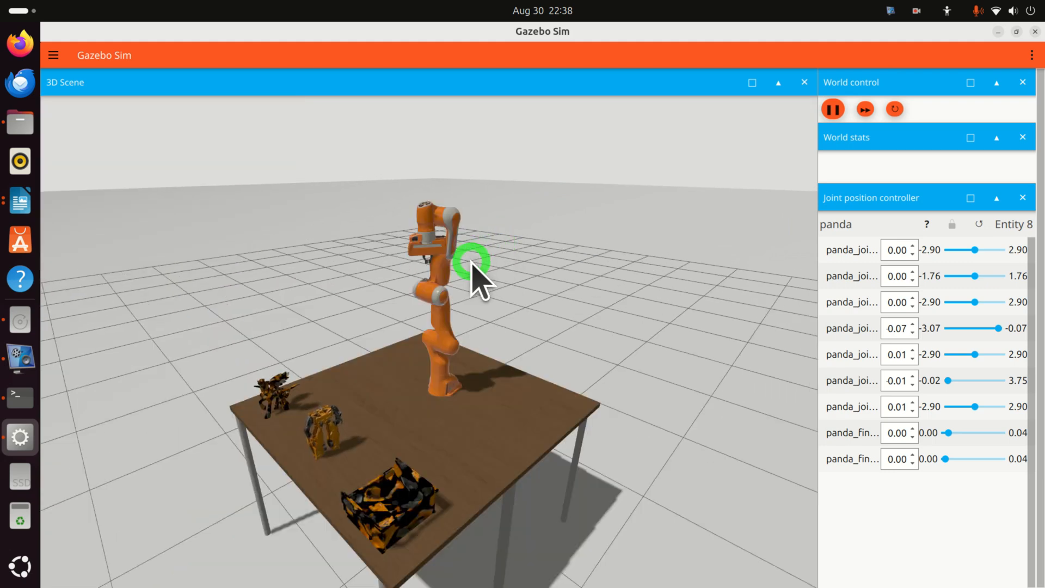
{"action": "mouse_move", "coordinate": [510, 283]}
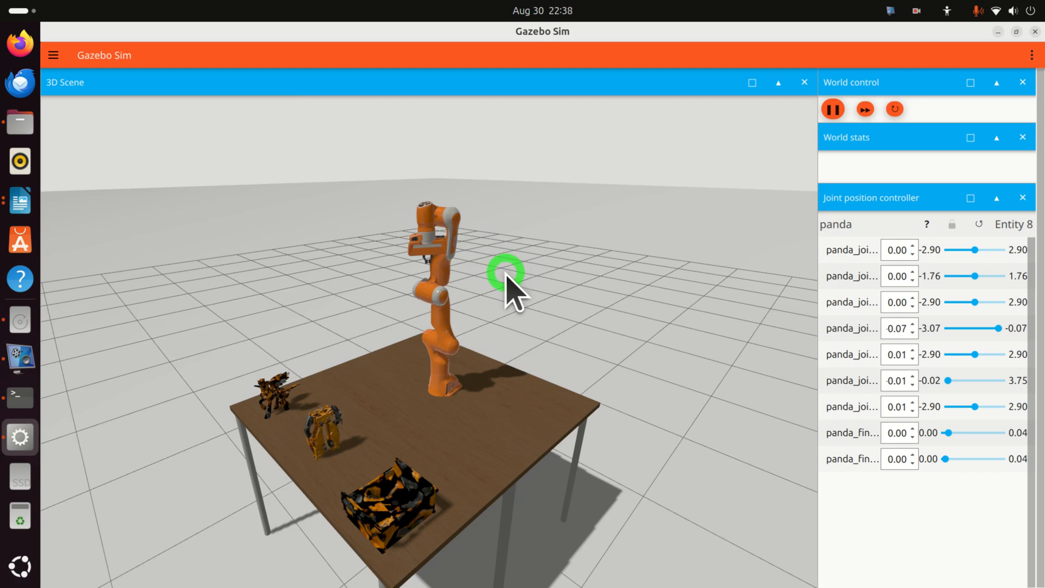
{"action": "mouse_move", "coordinate": [497, 314]}
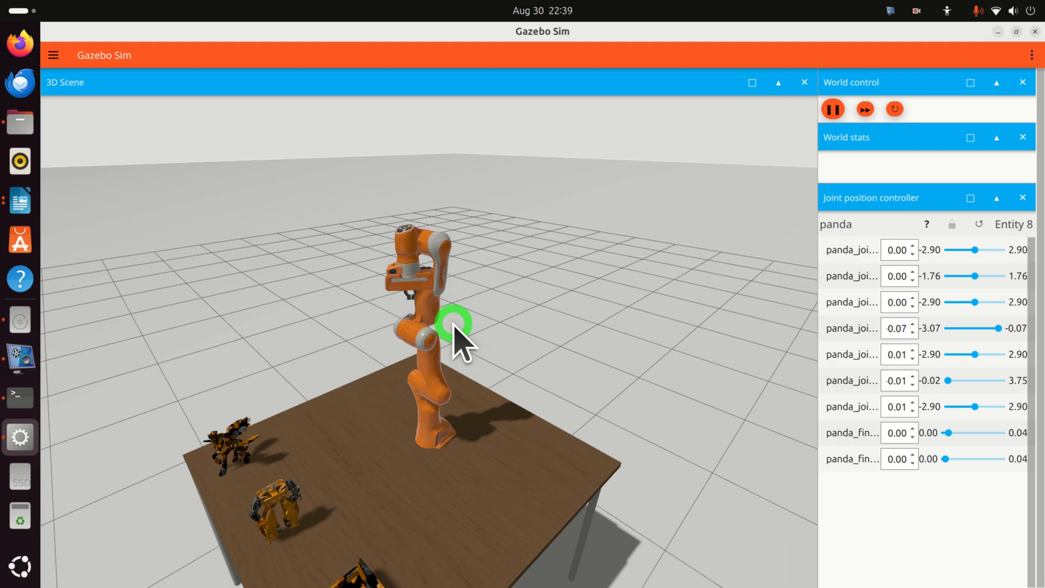
{"action": "mouse_move", "coordinate": [440, 353]}
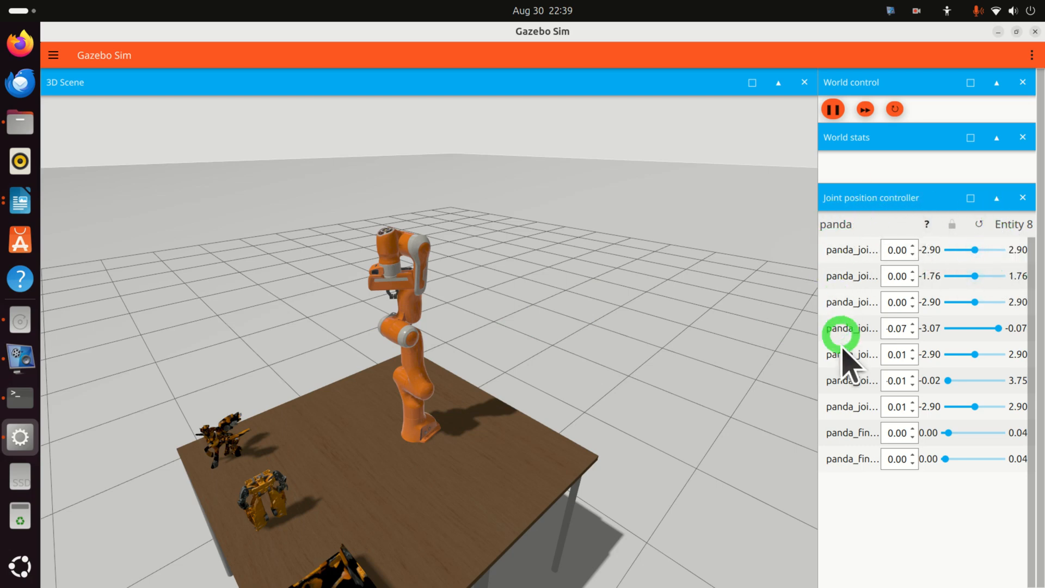
{"action": "mouse_move", "coordinate": [980, 250]}
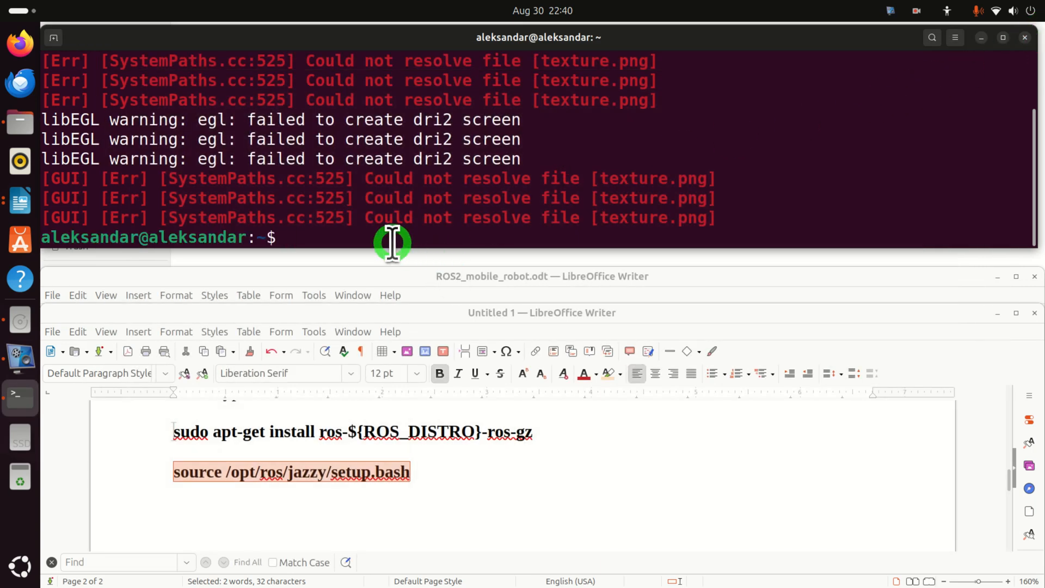
Relaunch Gazebo with gz sim and run the Tugbot In Warehouse example world
{"action": "type", "text": "gz sim"}
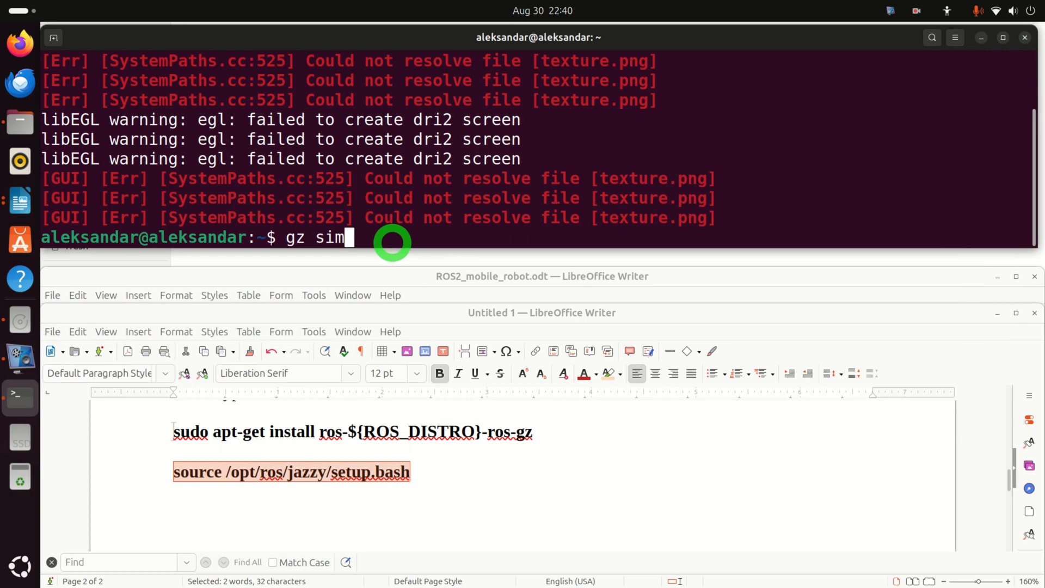
{"action": "key", "text": "Return"}
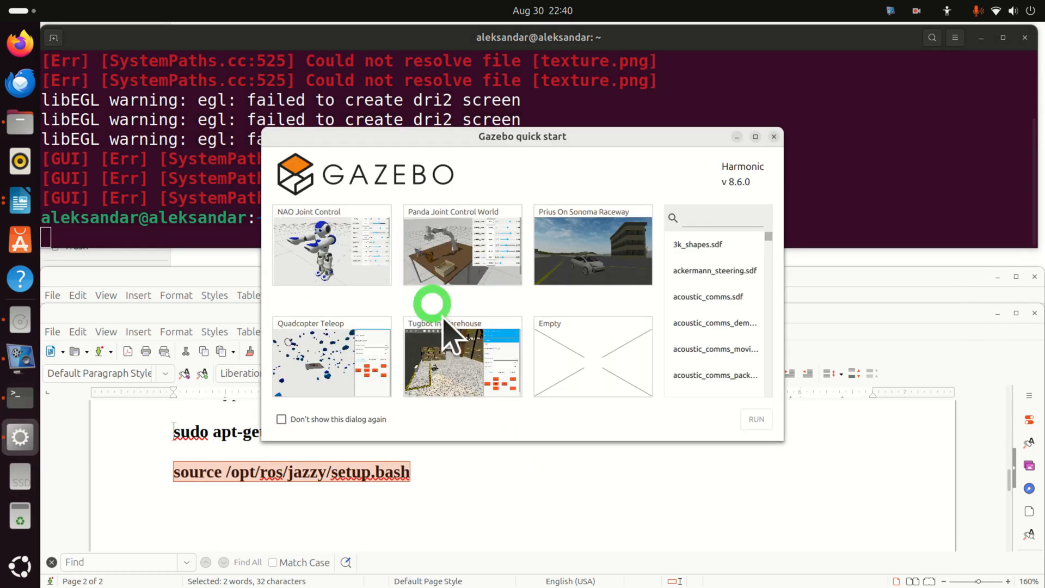
{"action": "left_click", "coordinate": [461, 357]}
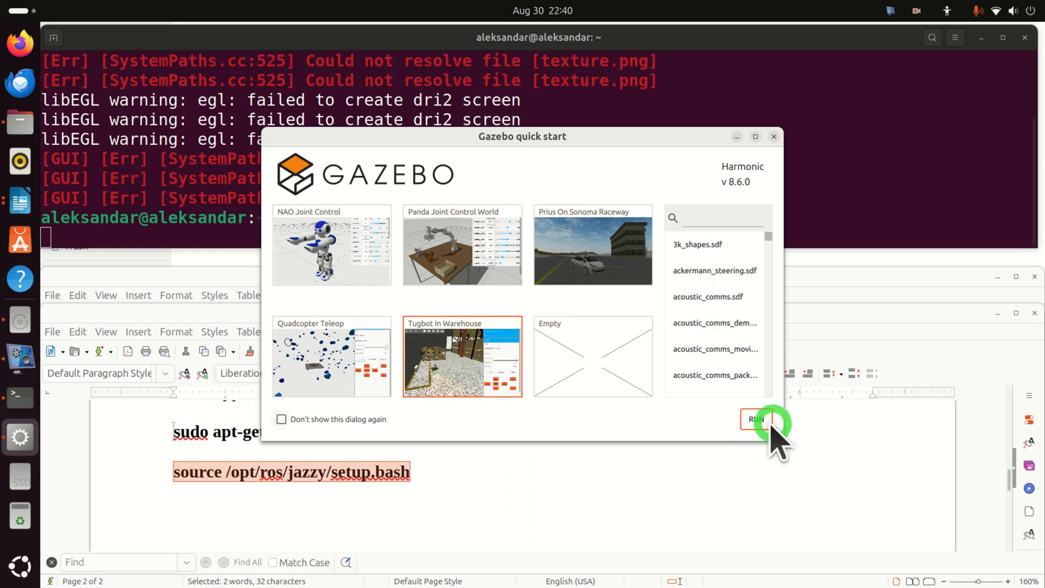
{"action": "left_click", "coordinate": [755, 419]}
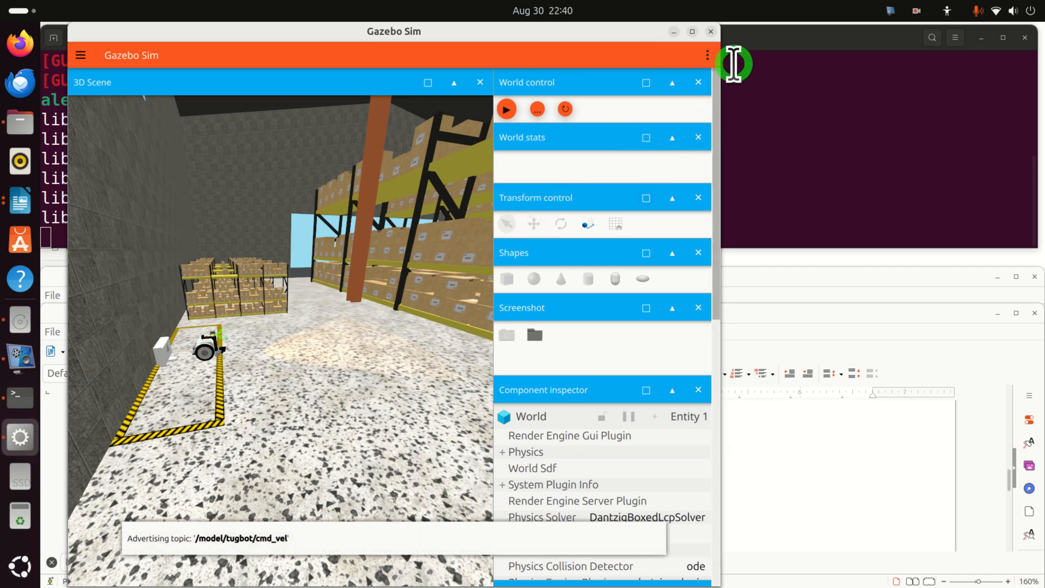
Maximize Gazebo, start the Tugbot warehouse simulation, and switch teleop to Keyboard driving
{"action": "left_click", "coordinate": [692, 31]}
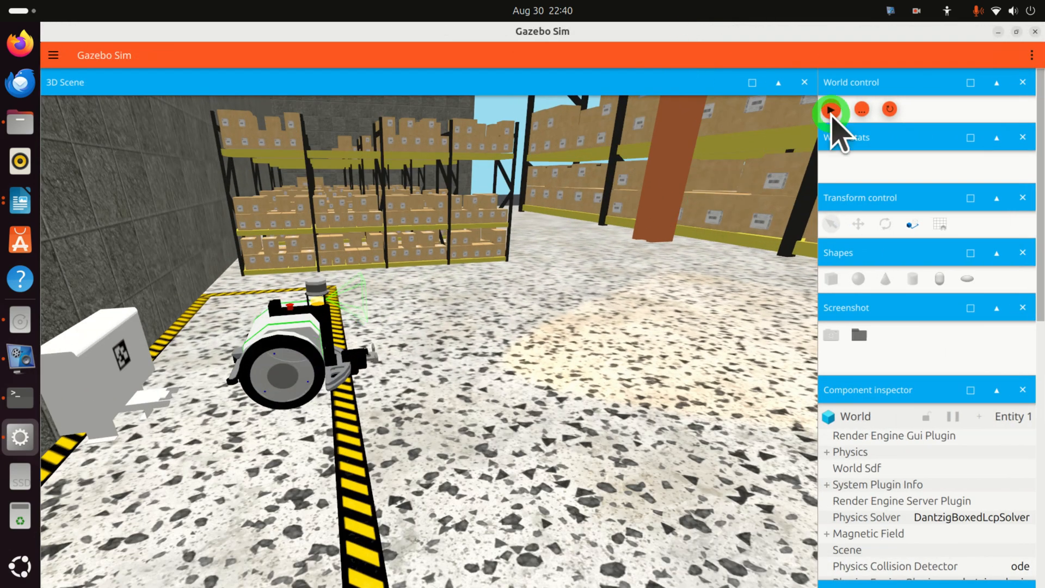
{"action": "left_click", "coordinate": [831, 109]}
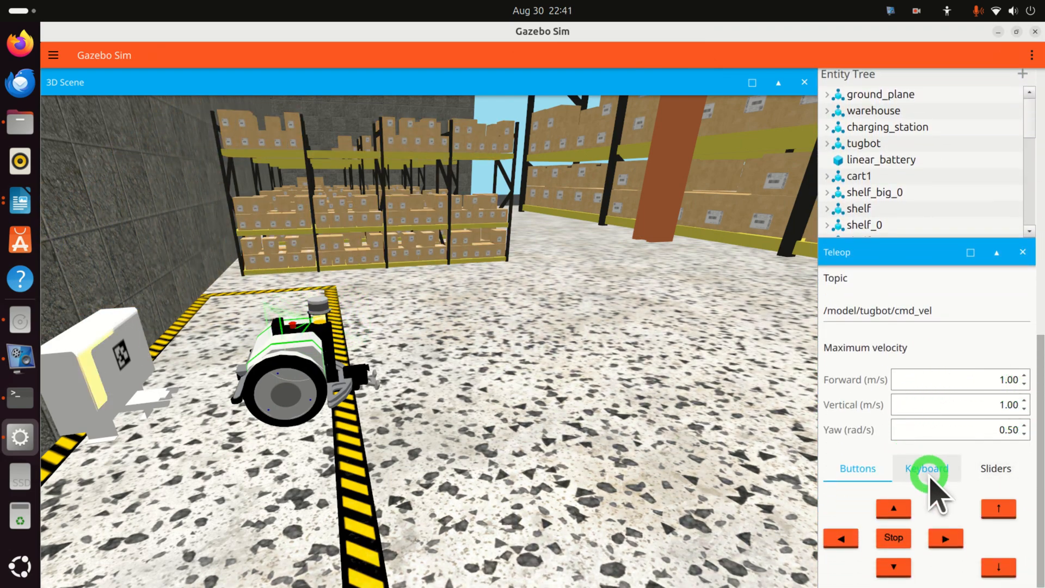
{"action": "left_click", "coordinate": [925, 468]}
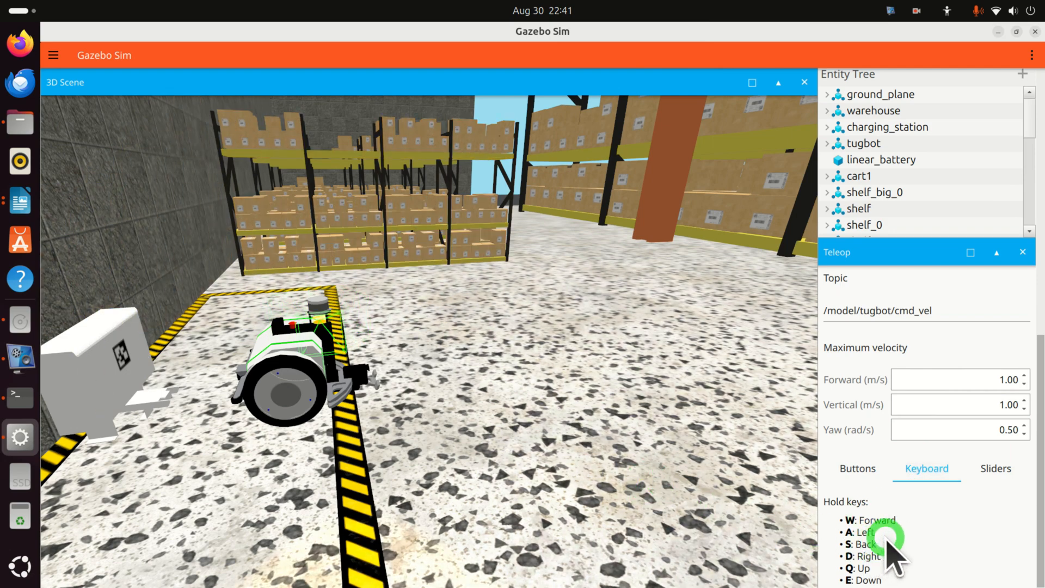